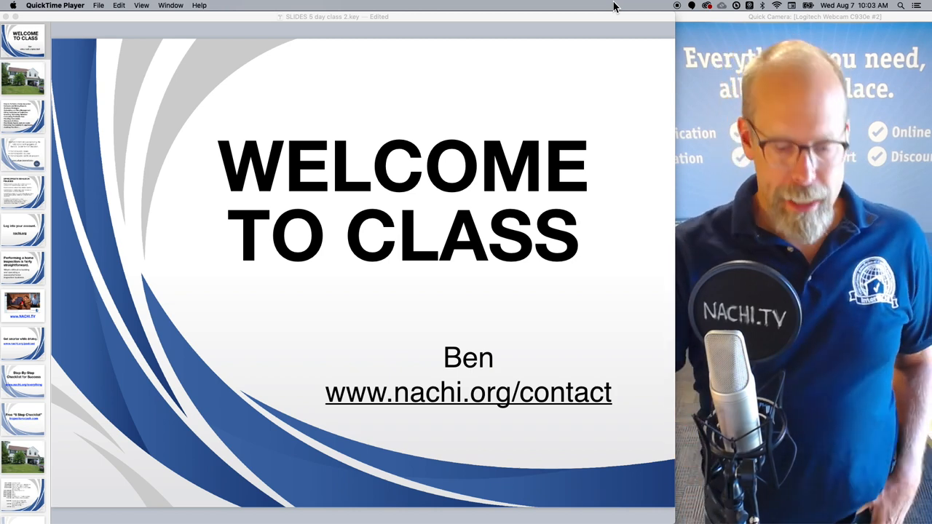
Step: Advance from the Welcome to Class title slide to the house photo slide
{"action": "left_click", "coordinate": [23, 80]}
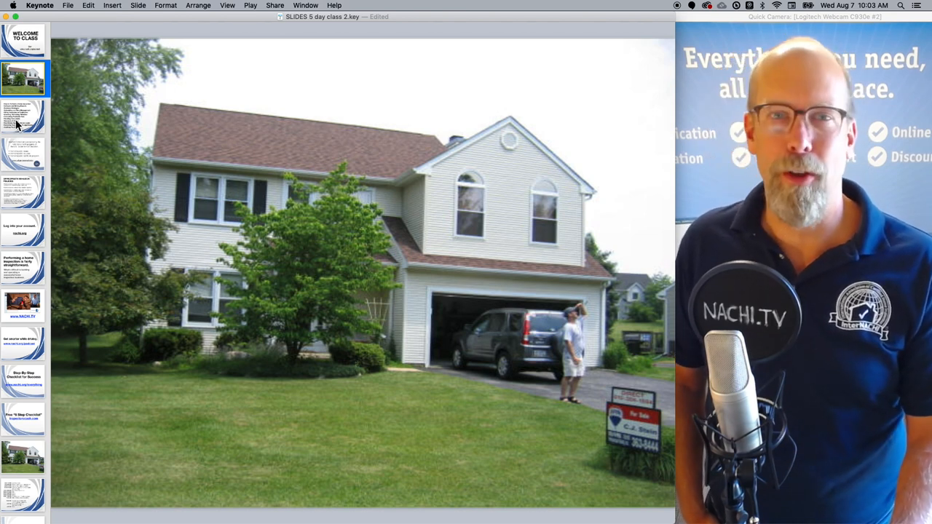
Step: Advance to the bulleted course topics slide, home inspection through liability and legal issues
{"action": "left_click", "coordinate": [24, 117]}
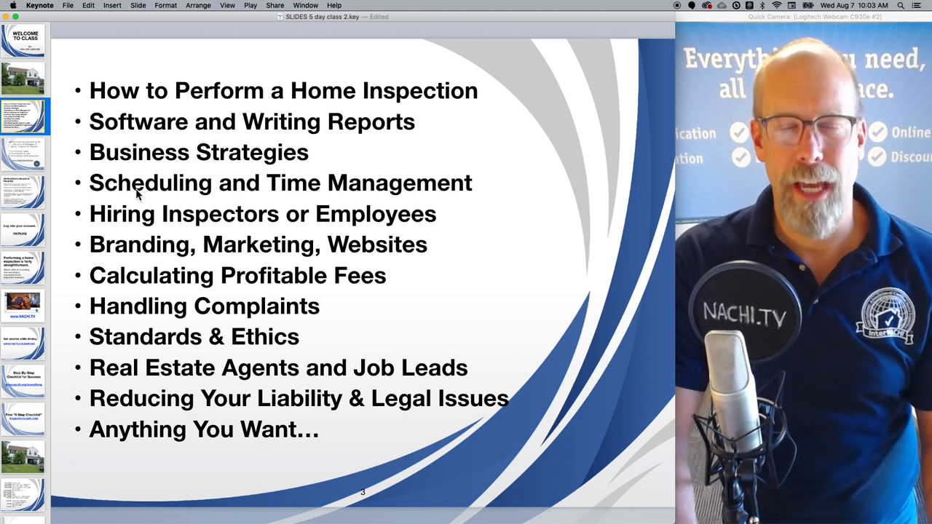
{"action": "mouse_move", "coordinate": [153, 218]}
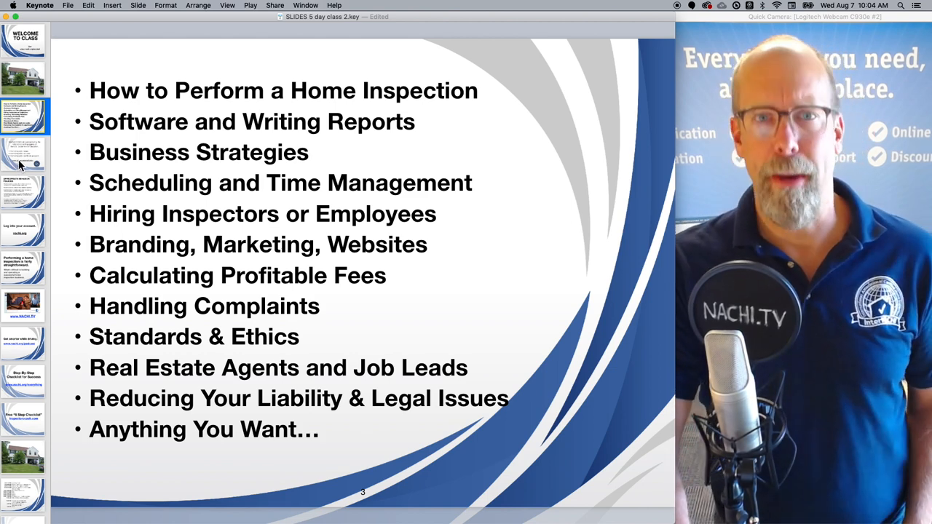
Step: Advance to the Appropriate Behavior Policies slide on student conduct and trespass
{"action": "left_click", "coordinate": [23, 153]}
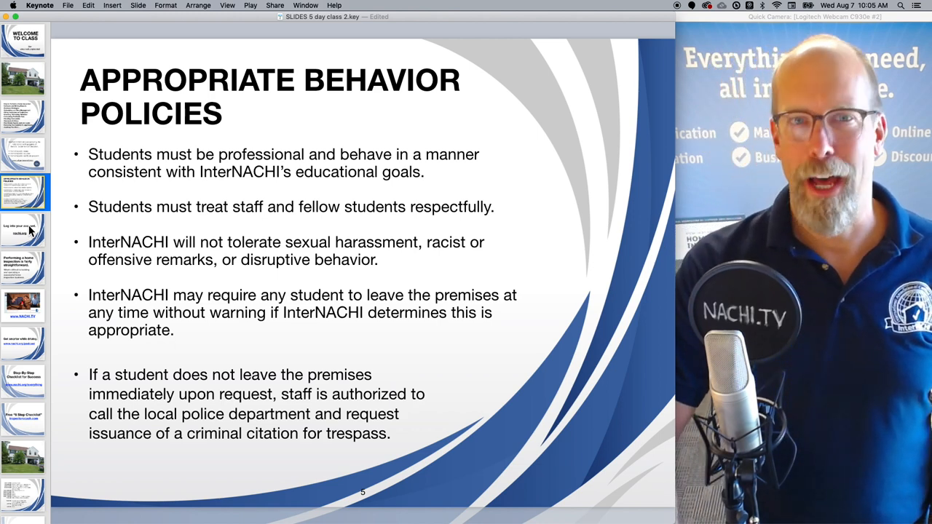
Step: Show the 'Log into your account' slide and follow its nachi.org link to the InterNACHI homepage in Chrome
{"action": "left_click", "coordinate": [24, 230]}
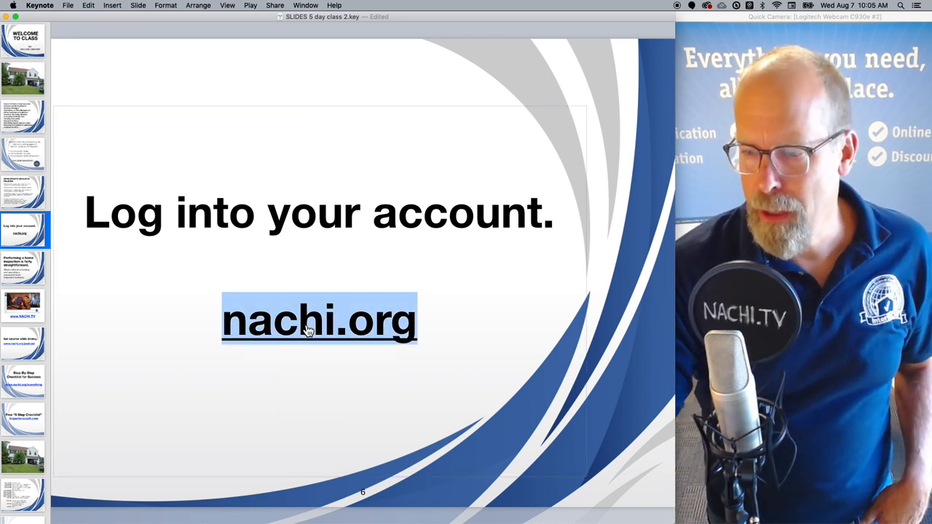
{"action": "left_click", "coordinate": [319, 319]}
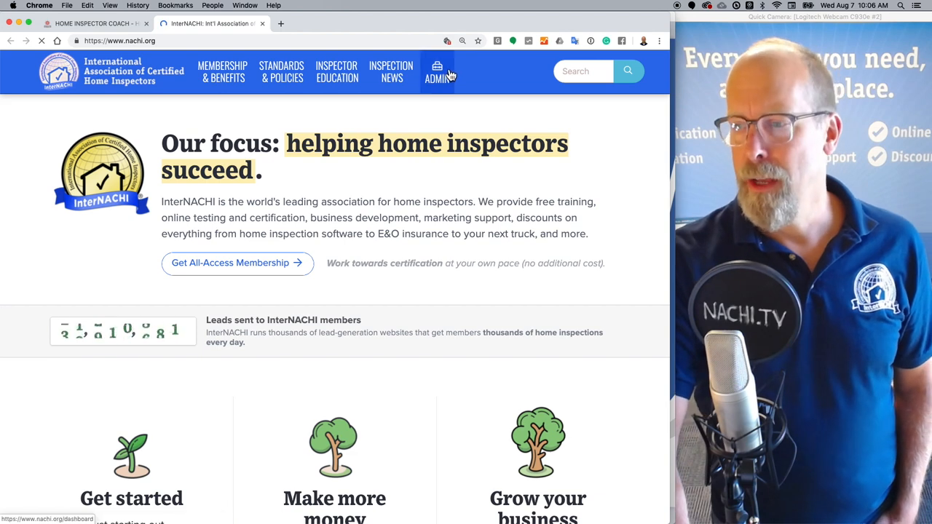
Step: Reach the member dashboard via ADMIN > Admin Dashboard and review its certification, licensing and education quick links
{"action": "left_click", "coordinate": [437, 71]}
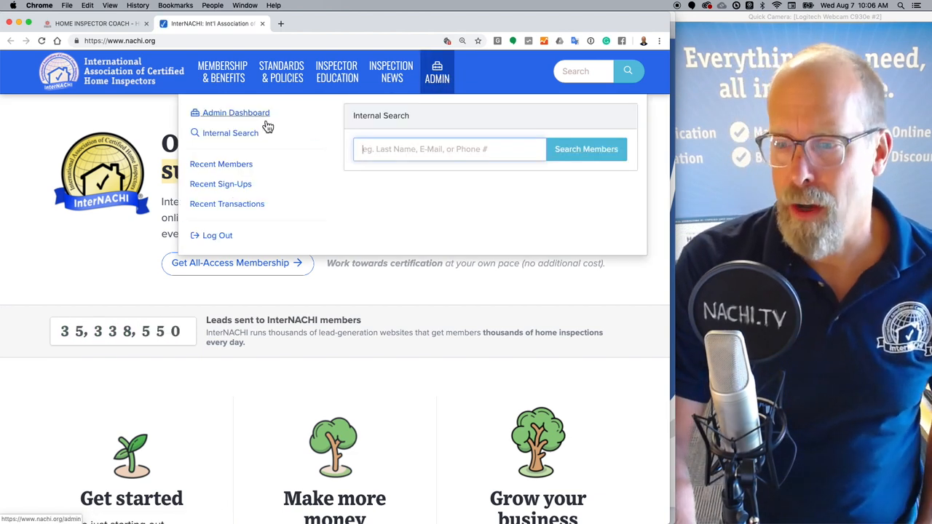
{"action": "left_click", "coordinate": [236, 112]}
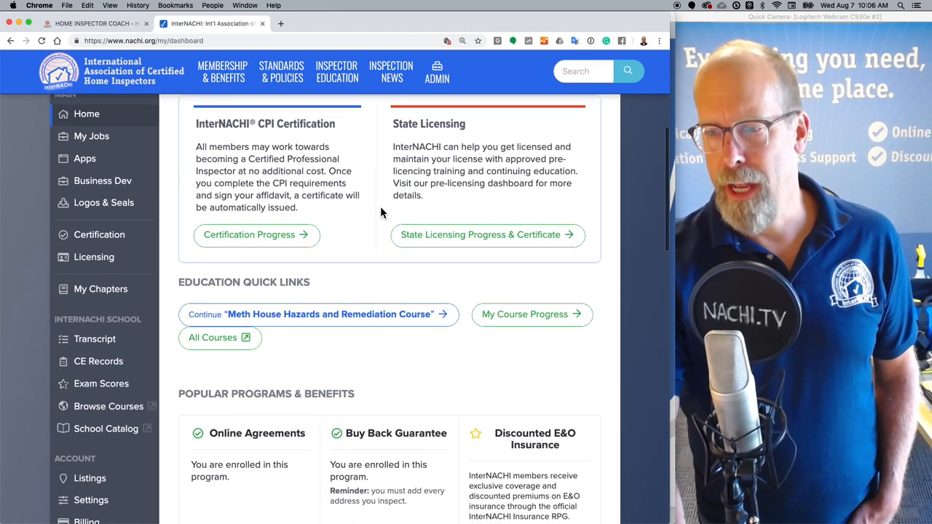
{"action": "scroll", "scroll_direction": "up", "scroll_amount": 3}
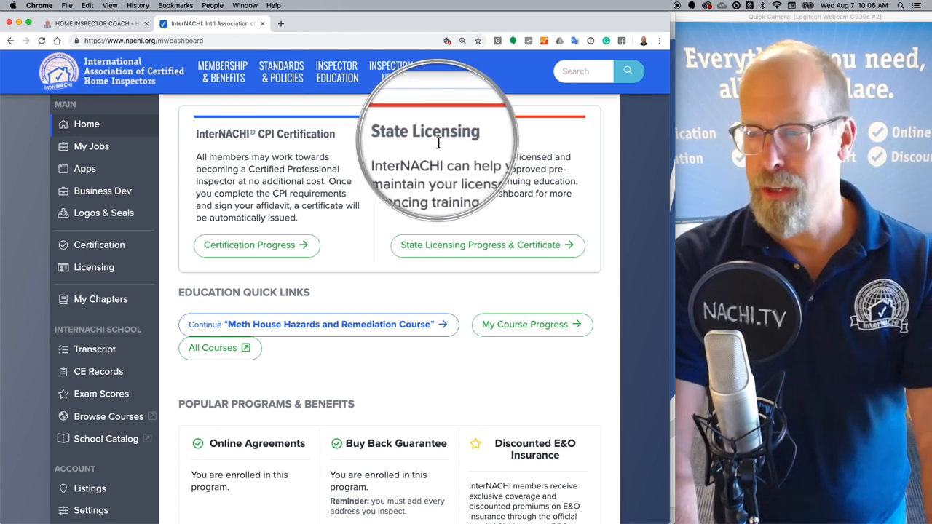
{"action": "mouse_move", "coordinate": [317, 248]}
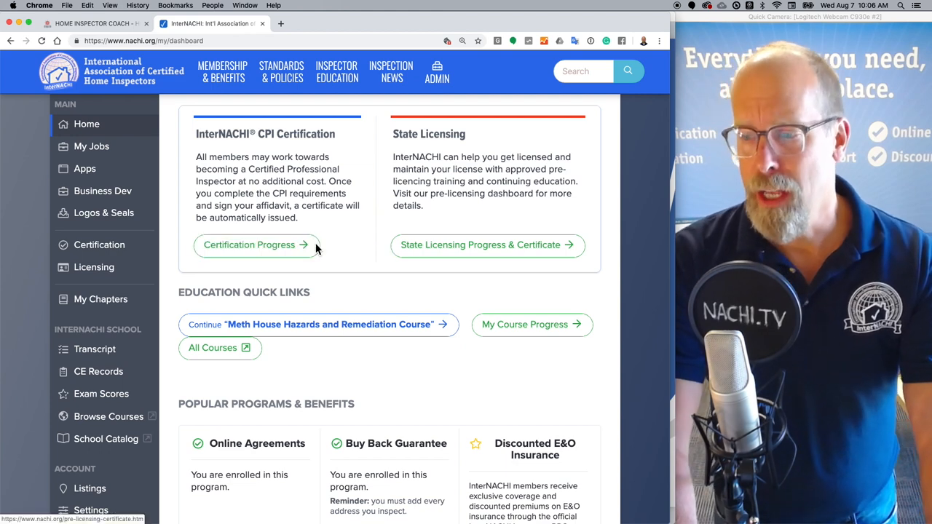
{"action": "scroll", "scroll_direction": "up", "scroll_amount": 3}
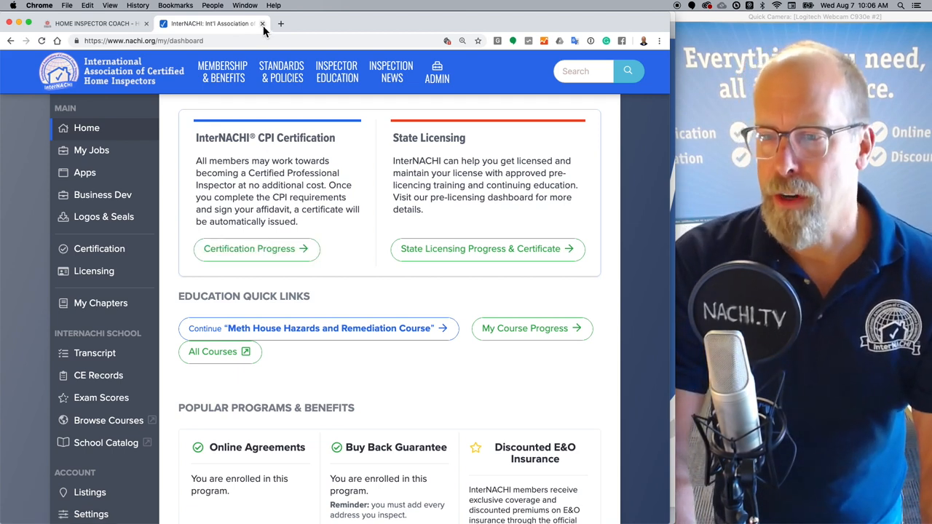
{"action": "mouse_move", "coordinate": [286, 128]}
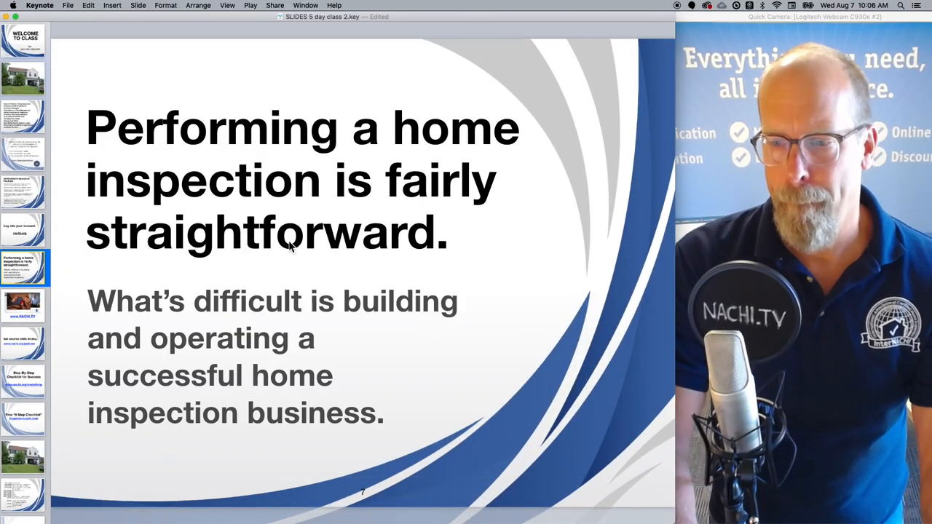
{"action": "mouse_move", "coordinate": [387, 273]}
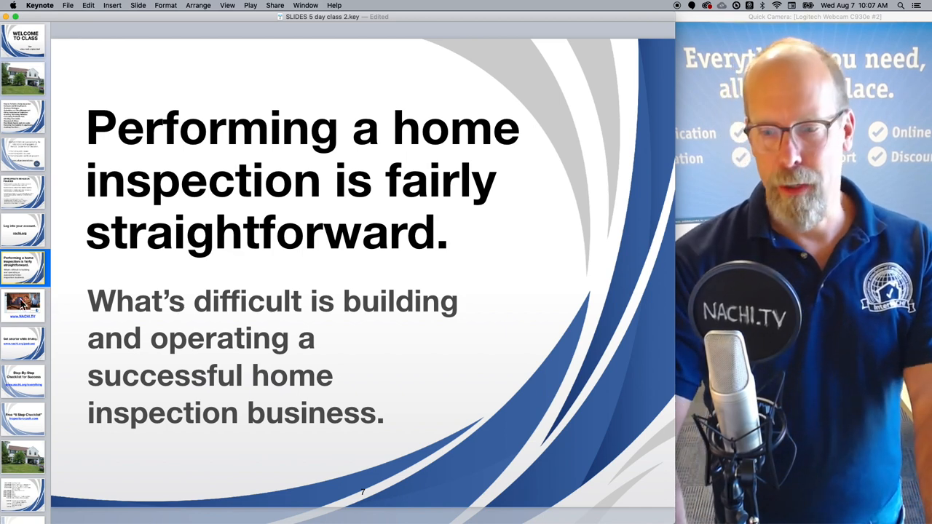
{"action": "left_click", "coordinate": [23, 306]}
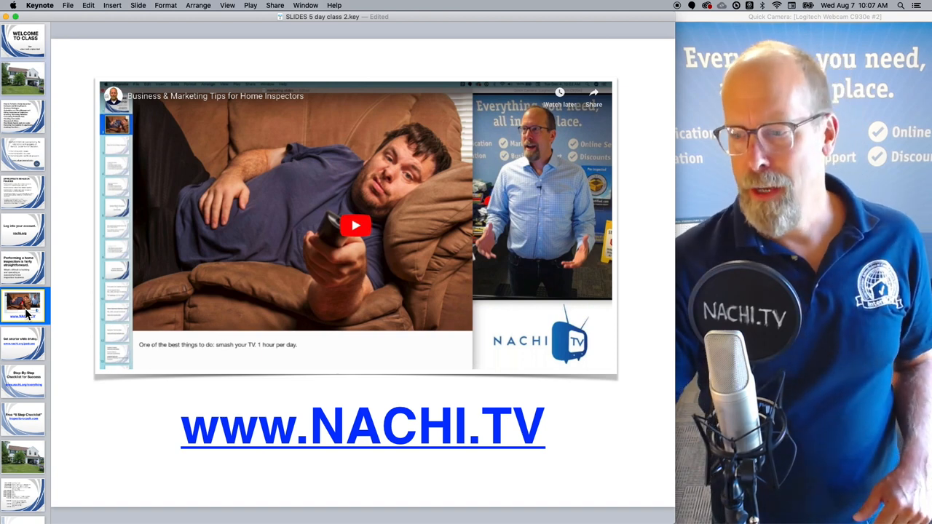
{"action": "left_click", "coordinate": [361, 428]}
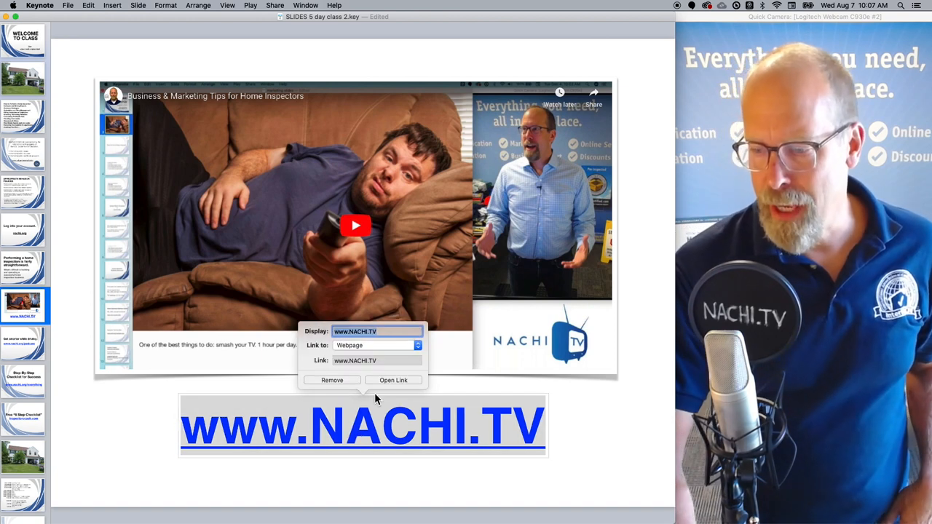
{"action": "left_click", "coordinate": [393, 380]}
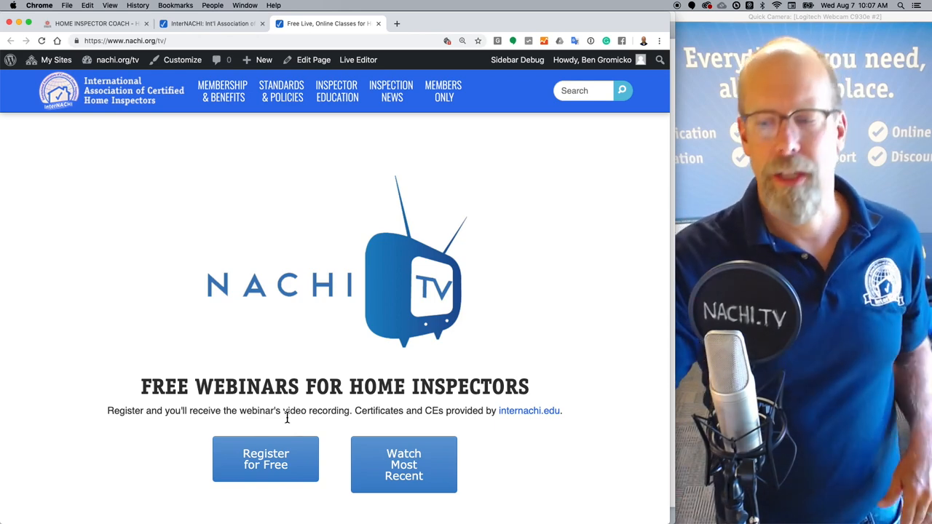
Step: Review the Register for Free webinar schedule, then start the latest webinar, 3D Inspection Software with Carl Fowler
{"action": "left_click", "coordinate": [513, 24]}
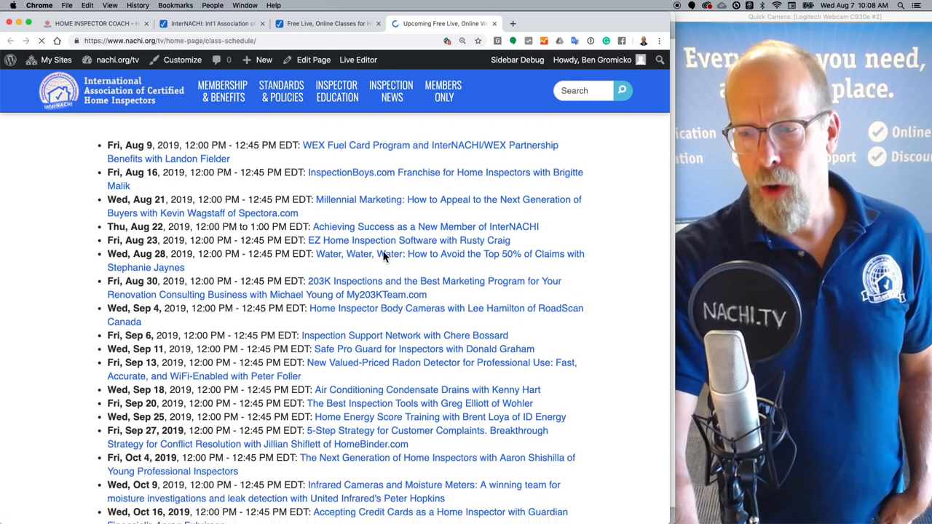
{"action": "scroll", "scroll_direction": "up", "scroll_amount": 3}
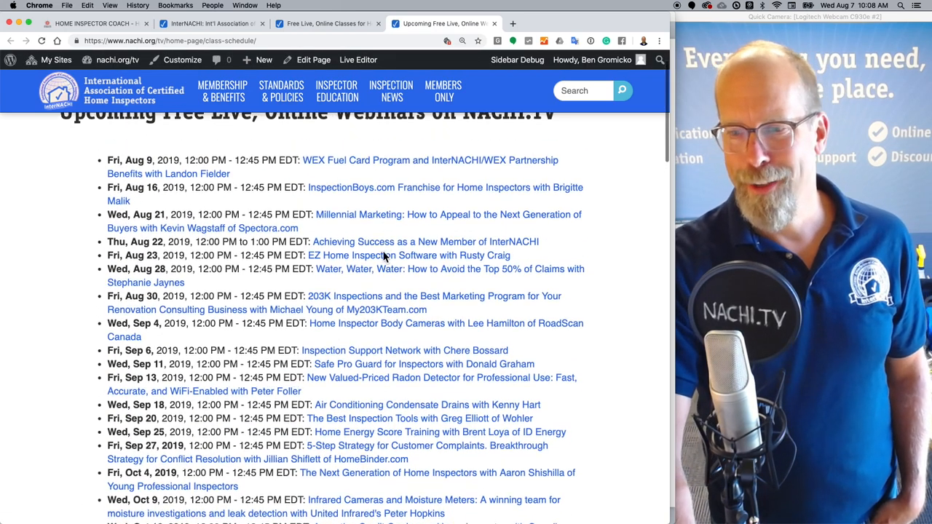
{"action": "scroll", "scroll_direction": "up", "scroll_amount": 3}
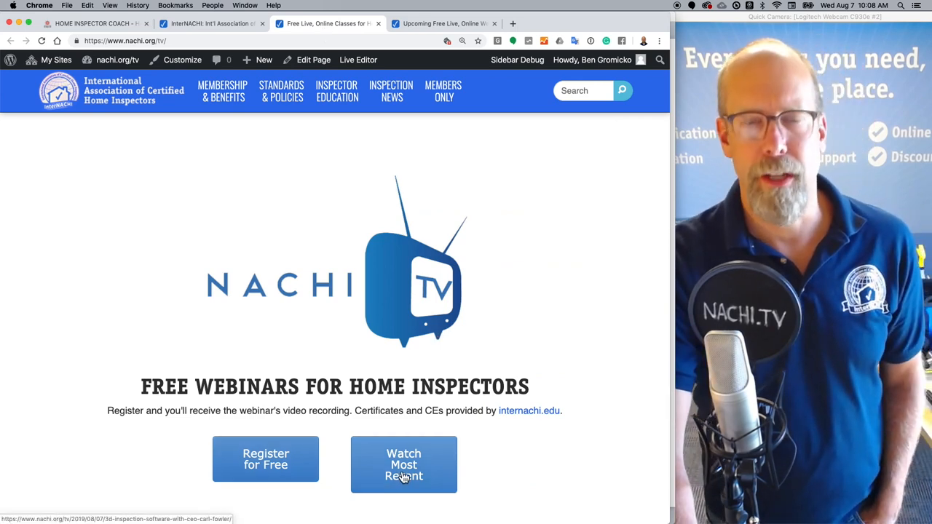
{"action": "left_click", "coordinate": [403, 464]}
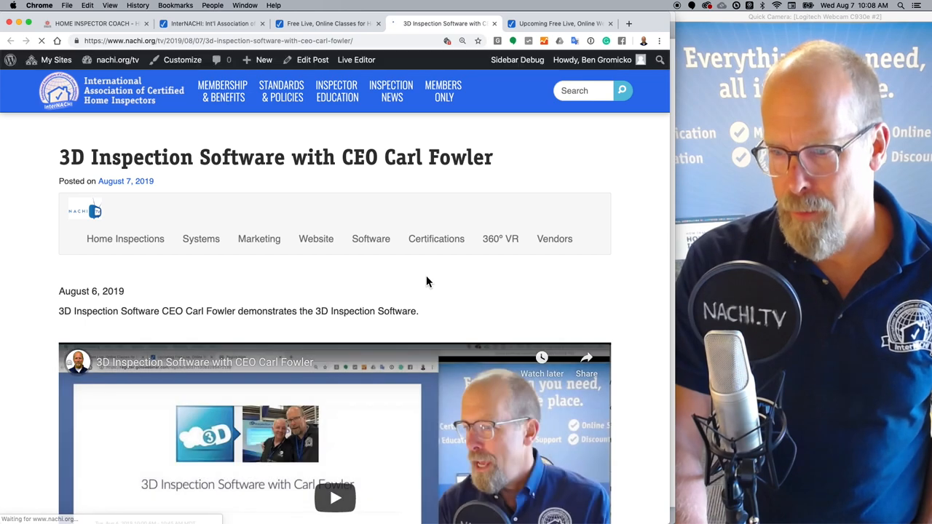
{"action": "mouse_move", "coordinate": [316, 238]}
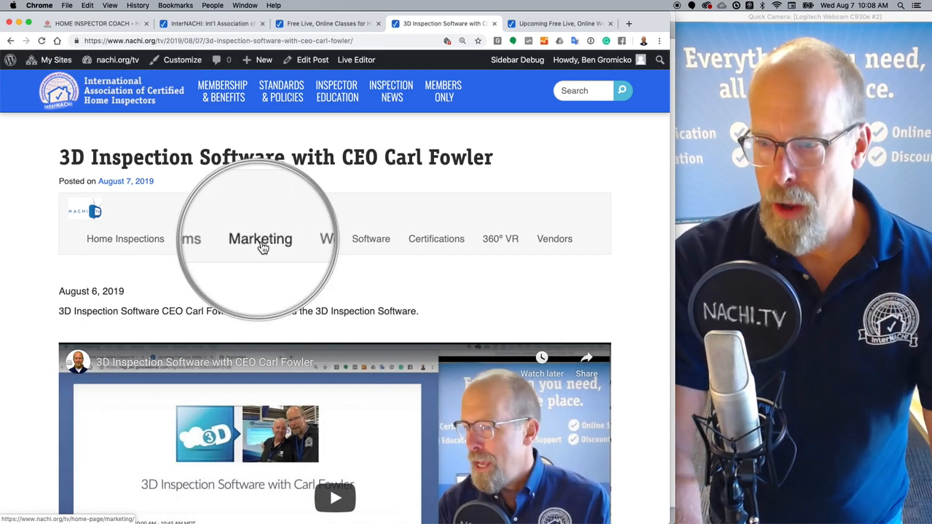
Step: Browse the Marketing webinar category down to the Business & Marketing Tips for Home Inspectors video
{"action": "left_click", "coordinate": [259, 239]}
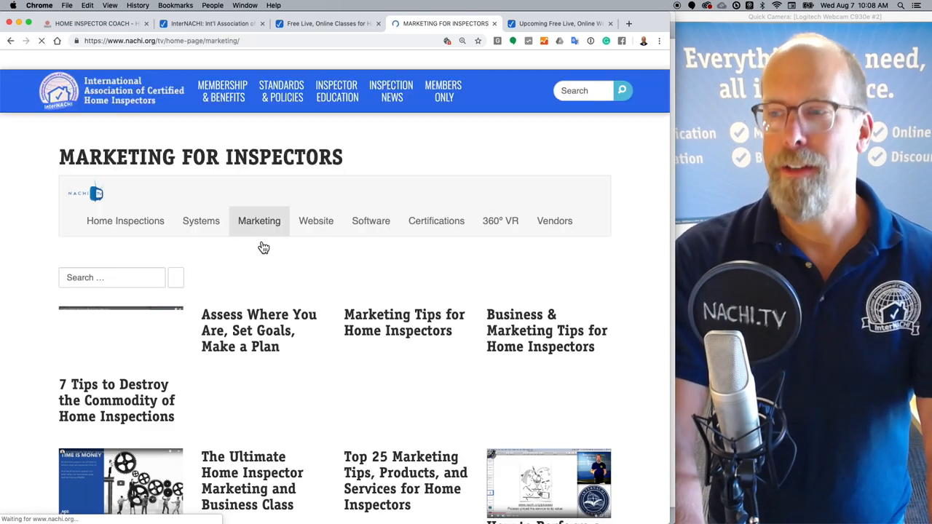
{"action": "scroll", "scroll_direction": "down", "scroll_amount": 3}
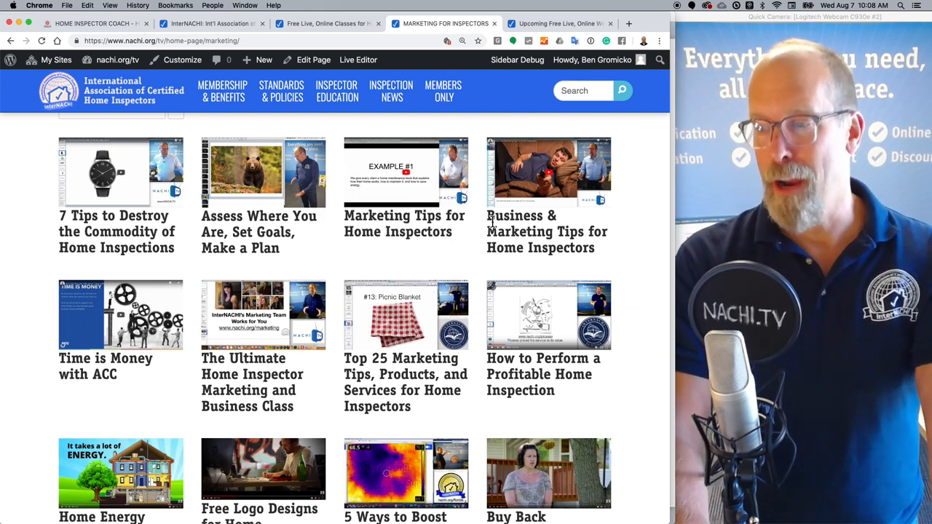
{"action": "double_click", "coordinate": [546, 231]}
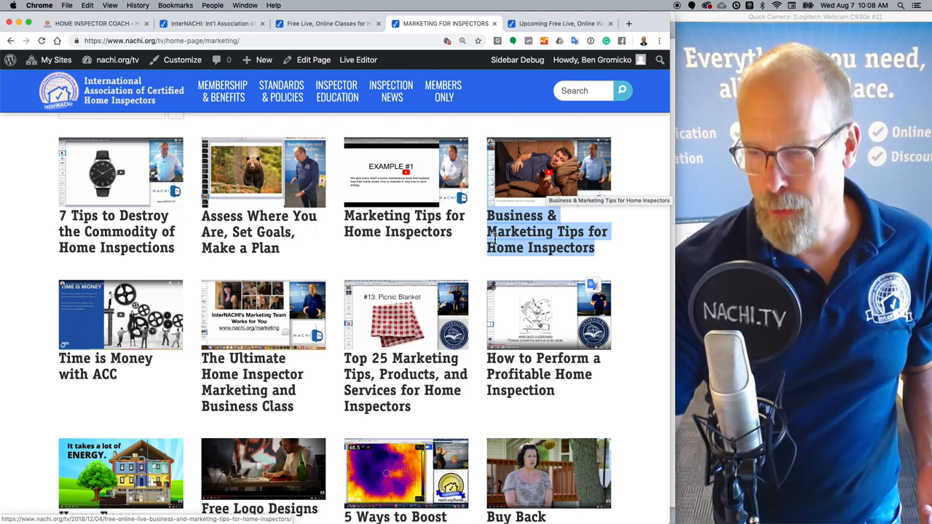
{"action": "mouse_move", "coordinate": [396, 381]}
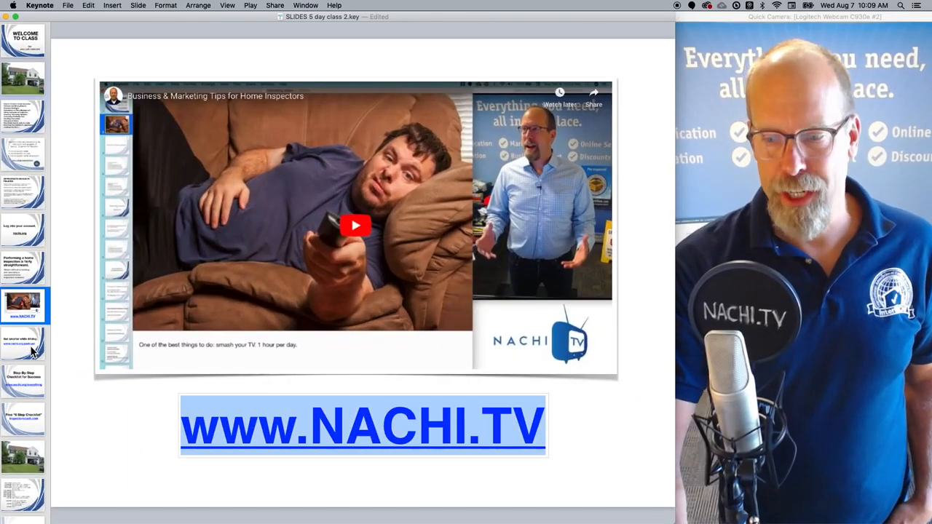
{"action": "left_click", "coordinate": [119, 399]}
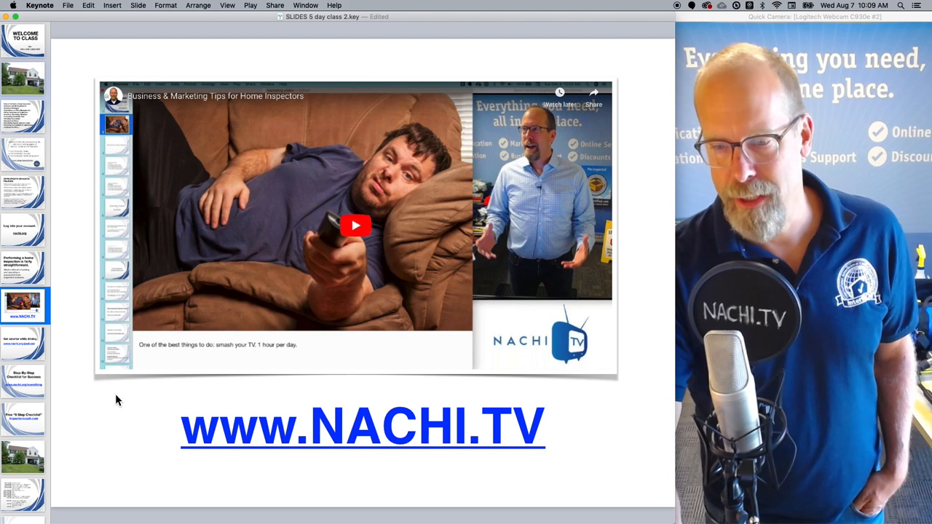
{"action": "left_click", "coordinate": [23, 342]}
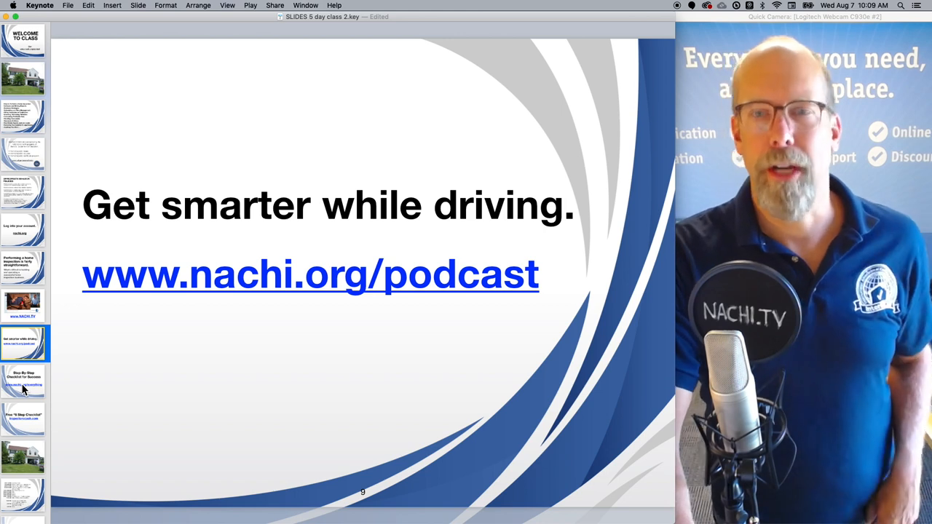
{"action": "left_click", "coordinate": [24, 381]}
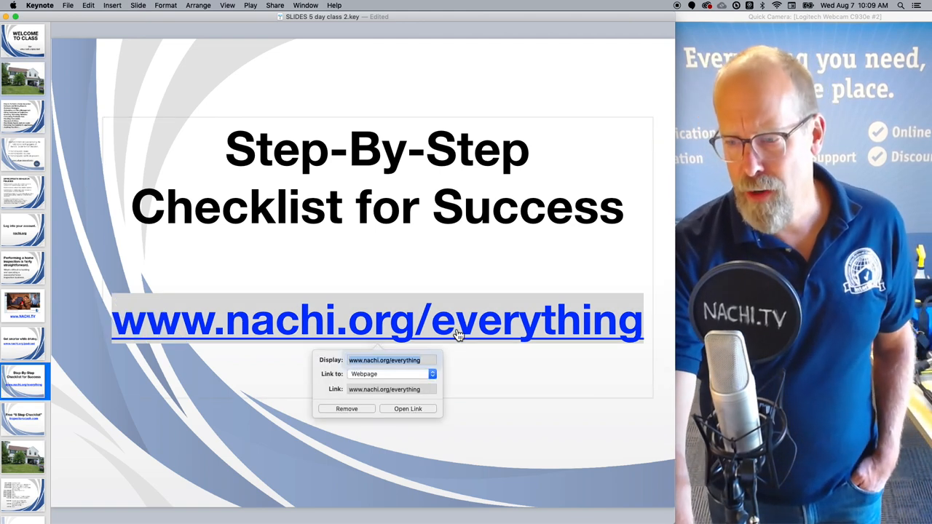
{"action": "left_click", "coordinate": [408, 408]}
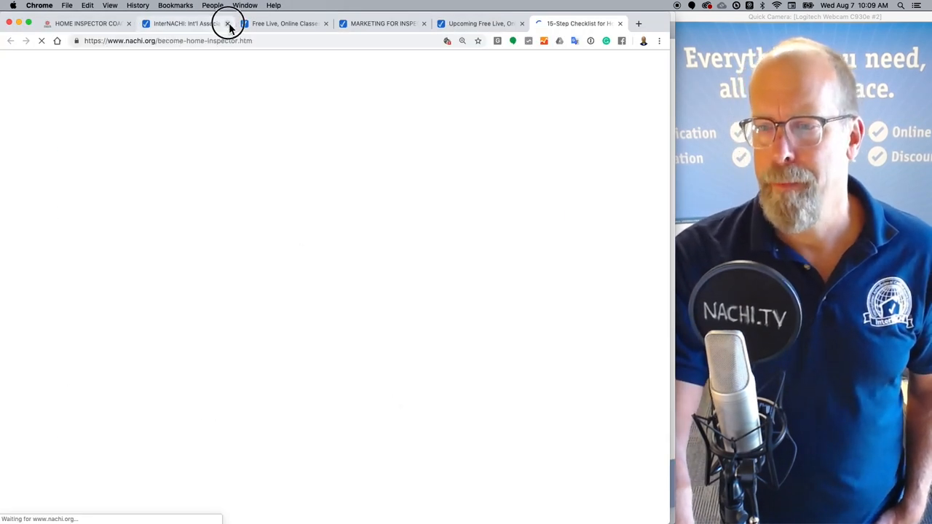
{"action": "left_click", "coordinate": [227, 24]}
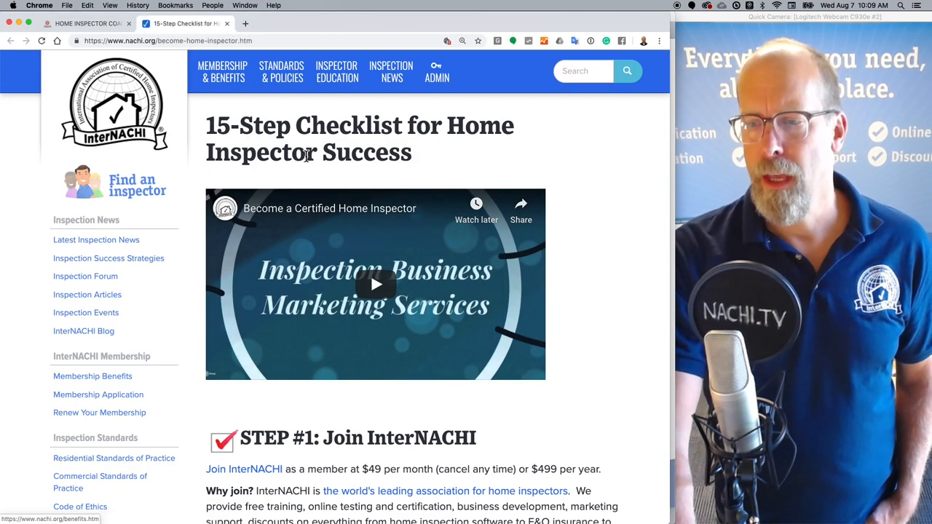
{"action": "scroll", "scroll_direction": "down", "scroll_amount": 3}
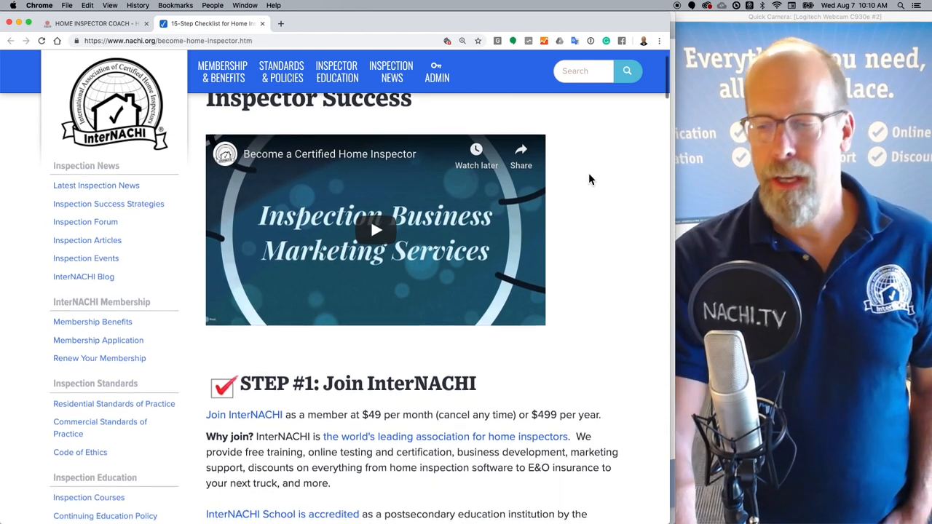
{"action": "scroll", "scroll_direction": "down", "scroll_amount": 3}
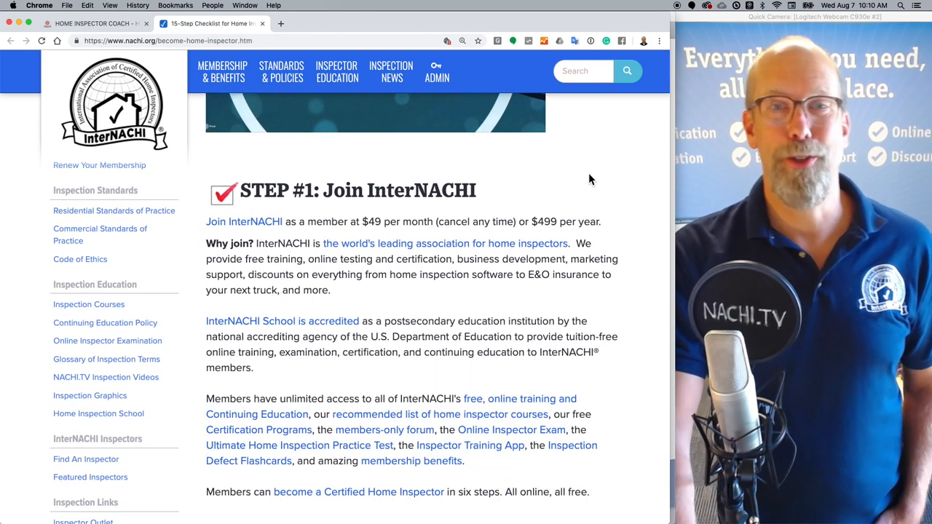
{"action": "mouse_move", "coordinate": [562, 192]}
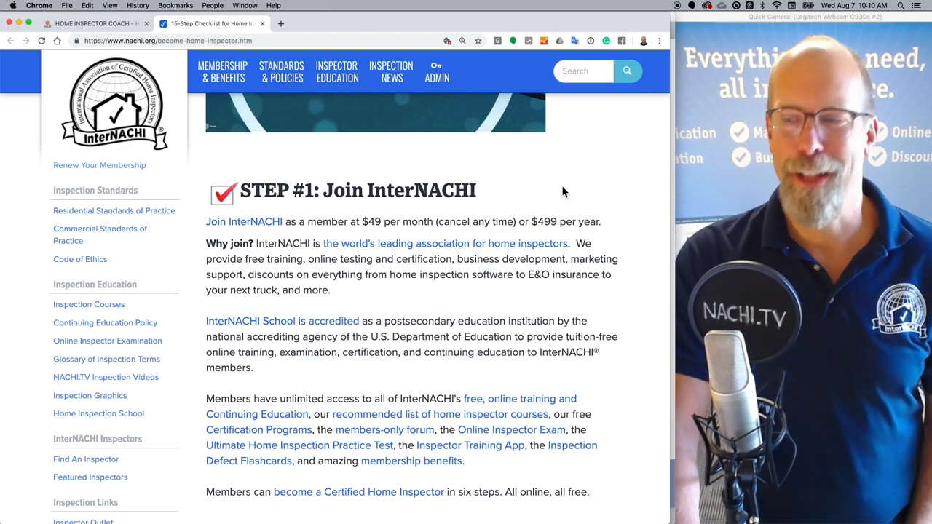
{"action": "scroll", "scroll_direction": "down", "scroll_amount": 3}
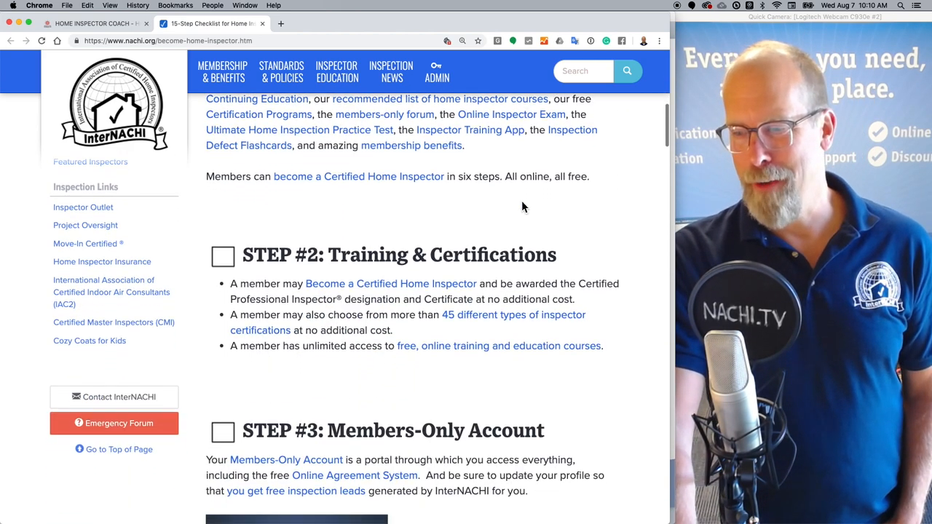
{"action": "scroll", "scroll_direction": "down", "scroll_amount": 3}
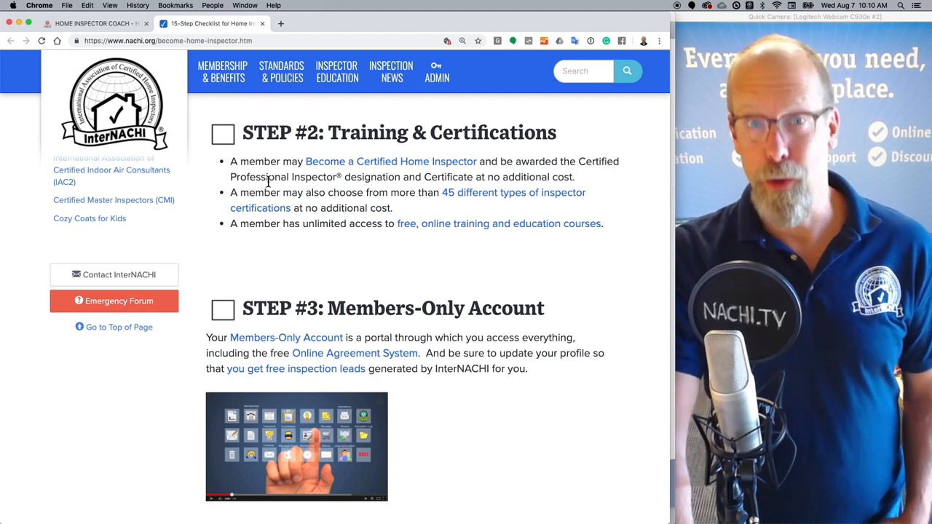
{"action": "scroll", "scroll_direction": "down", "scroll_amount": 3}
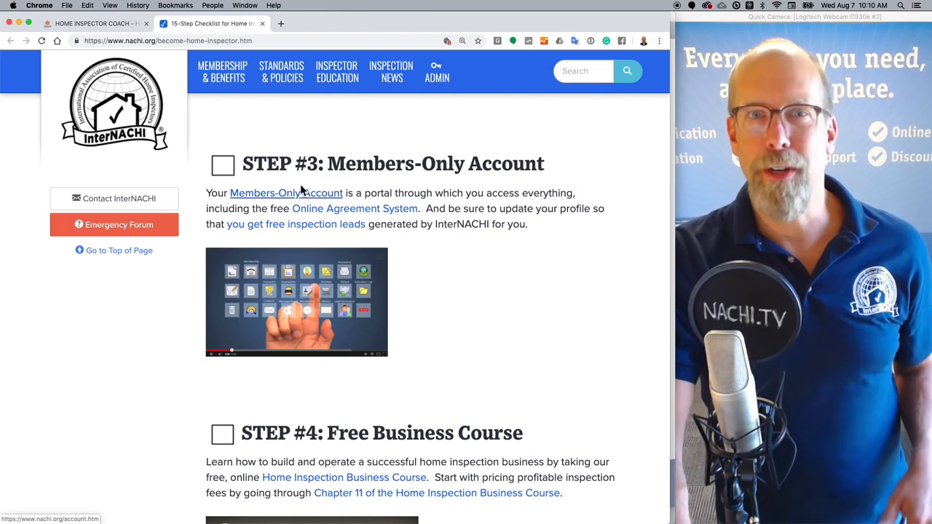
Step: Scroll the nachi.org checklist past Steps #7-#9 to Step #10 Inspection Tools and Step #11 Report Writing
{"action": "scroll", "scroll_direction": "down", "scroll_amount": 3}
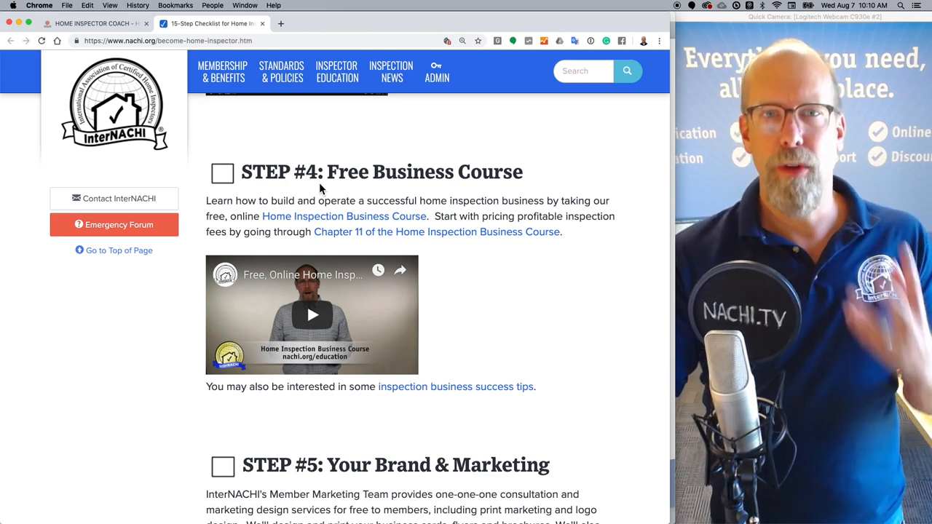
{"action": "scroll", "scroll_direction": "down", "scroll_amount": 3}
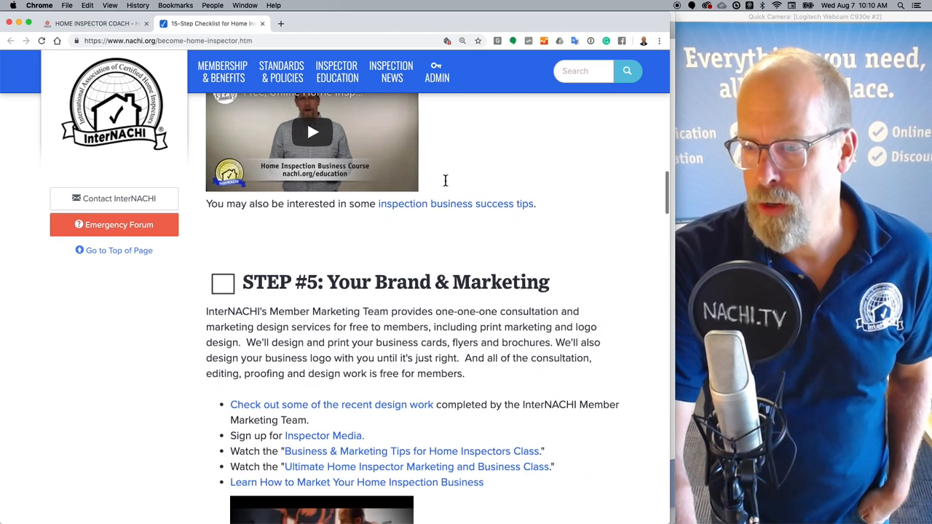
{"action": "scroll", "scroll_direction": "down", "scroll_amount": 3}
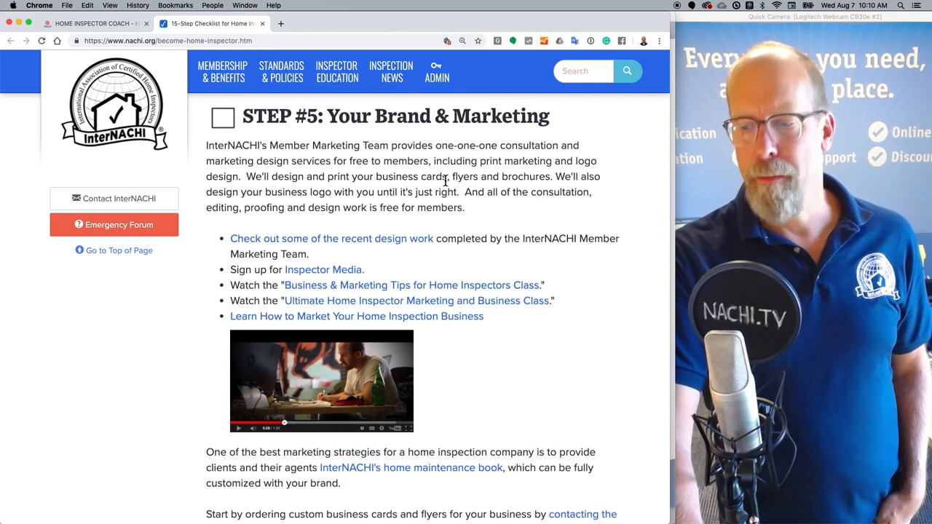
{"action": "scroll", "scroll_direction": "down", "scroll_amount": 3}
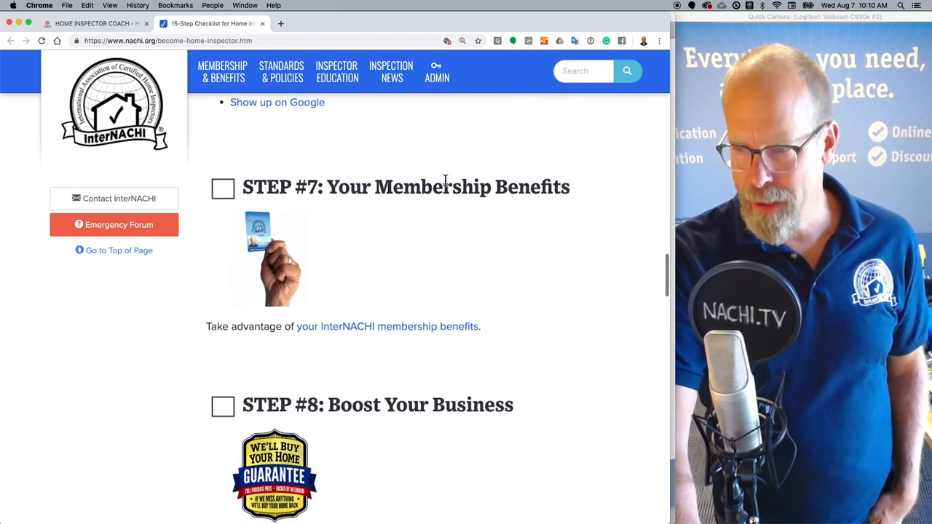
{"action": "scroll", "scroll_direction": "down", "scroll_amount": 3}
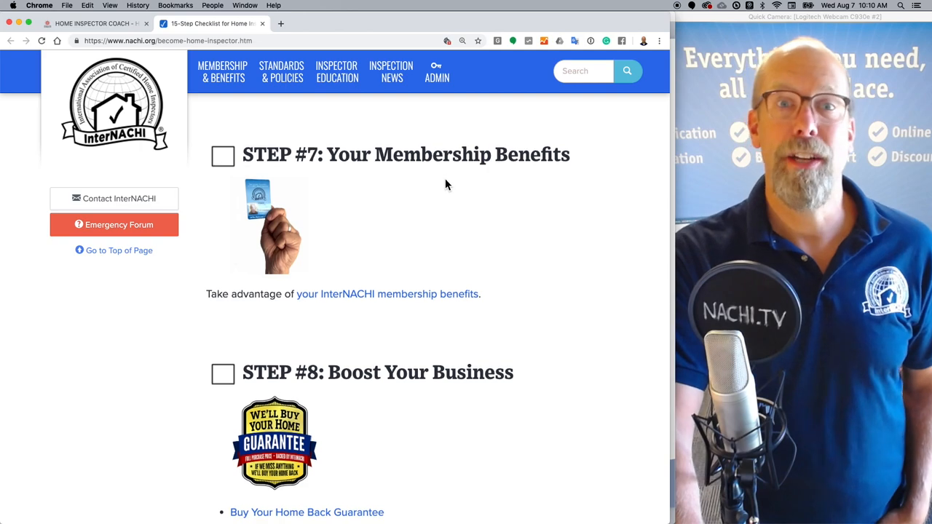
{"action": "scroll", "scroll_direction": "down", "scroll_amount": 3}
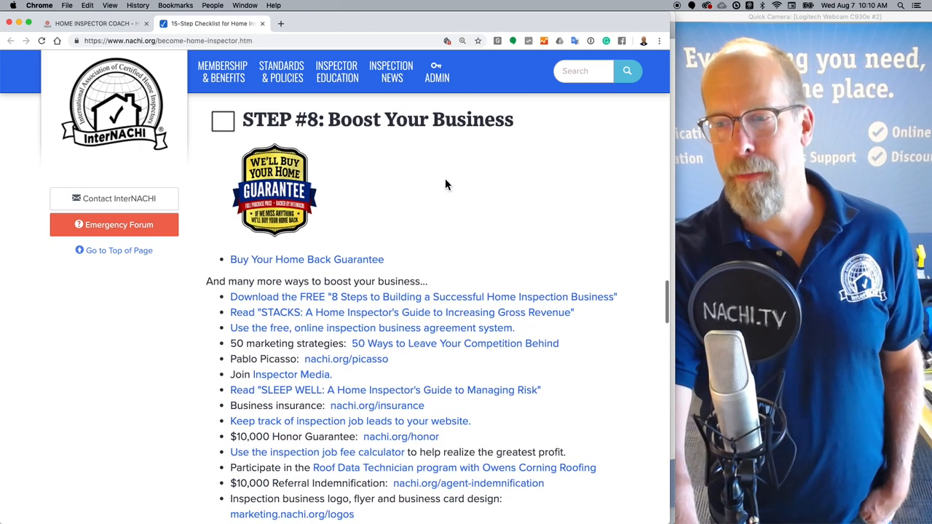
{"action": "scroll", "scroll_direction": "down", "scroll_amount": 3}
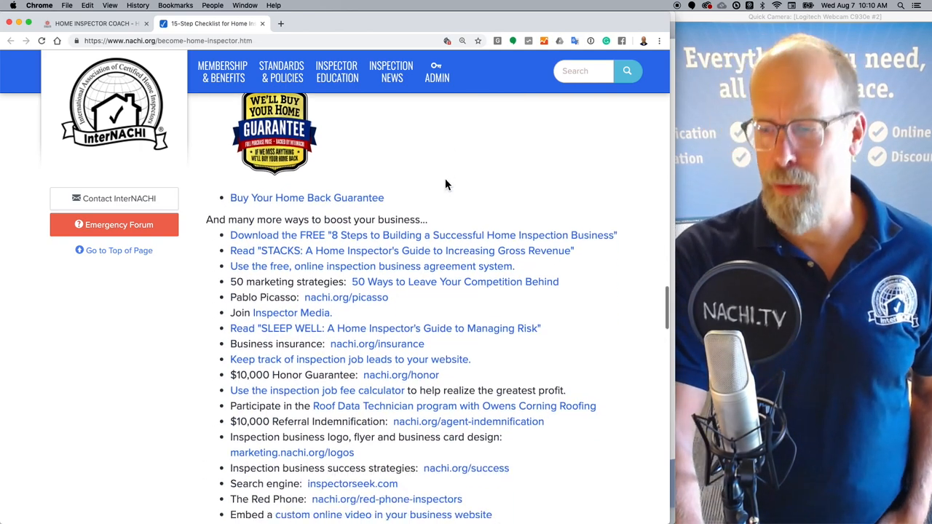
{"action": "scroll", "scroll_direction": "down", "scroll_amount": 3}
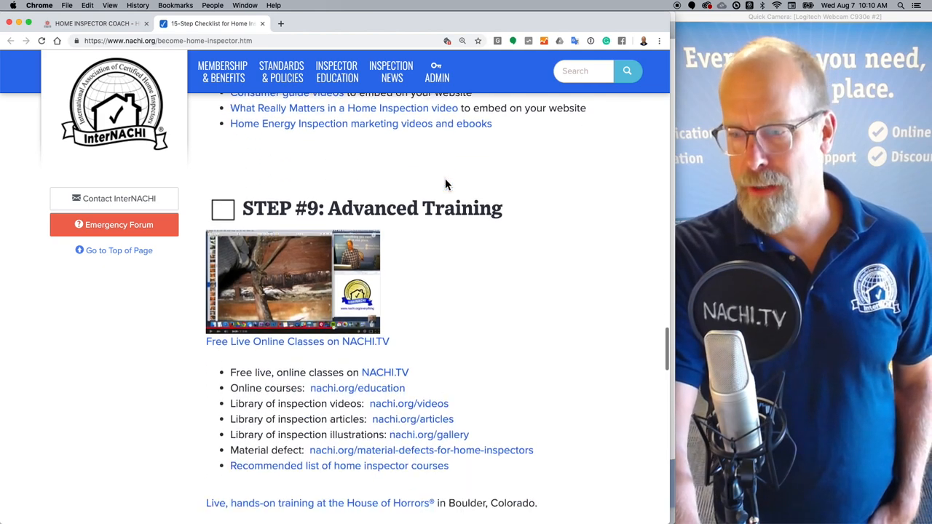
{"action": "scroll", "scroll_direction": "down", "scroll_amount": 3}
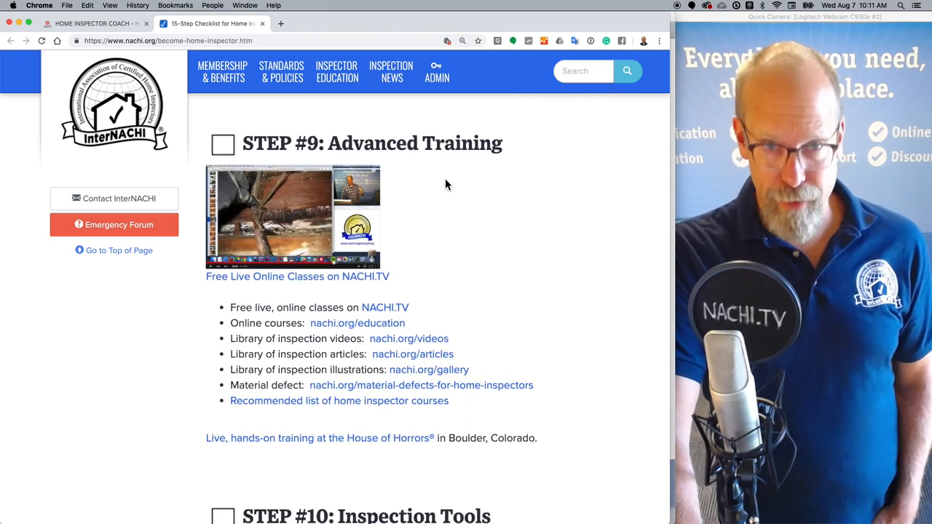
{"action": "scroll", "scroll_direction": "down", "scroll_amount": 3}
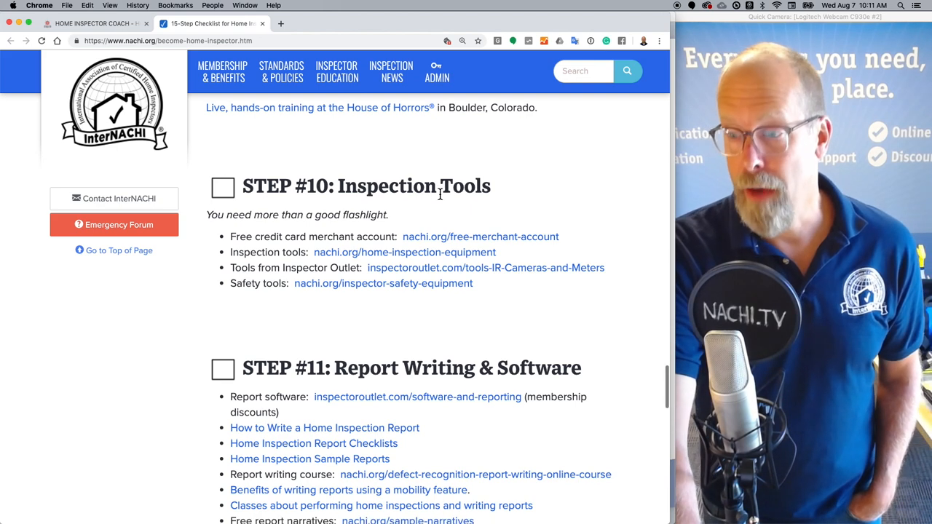
{"action": "scroll", "scroll_direction": "down", "scroll_amount": 3}
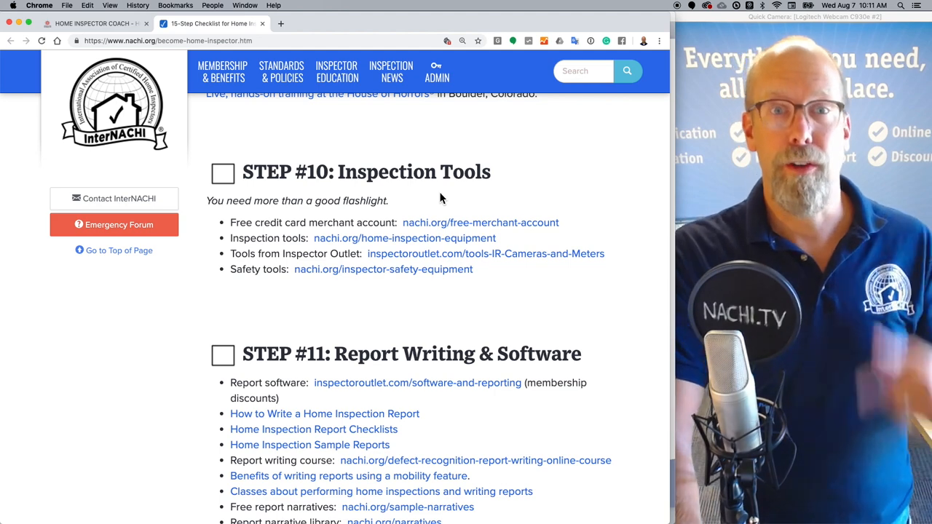
{"action": "mouse_move", "coordinate": [451, 179]}
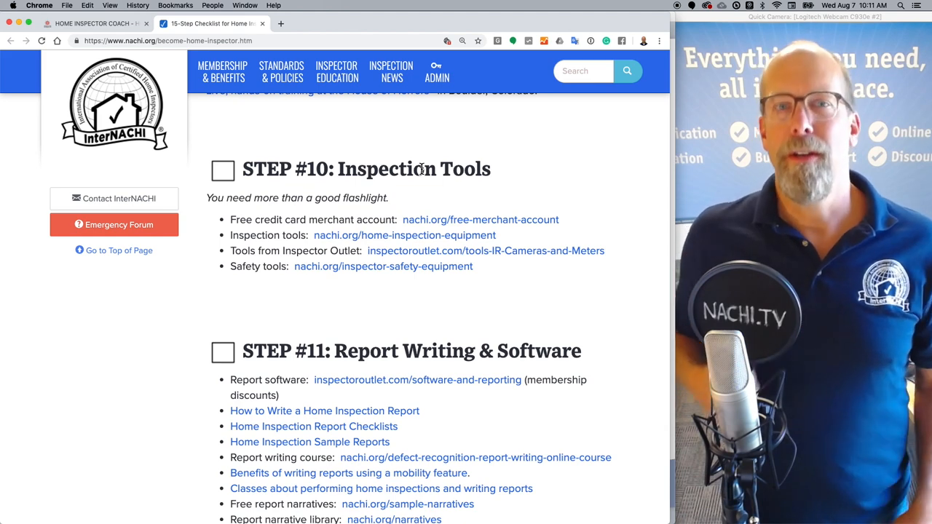
Step: Scroll the checklist past Step #12 to Step #13 What's New and Step #14 Contact InterNACHI
{"action": "scroll", "scroll_direction": "down", "scroll_amount": 3}
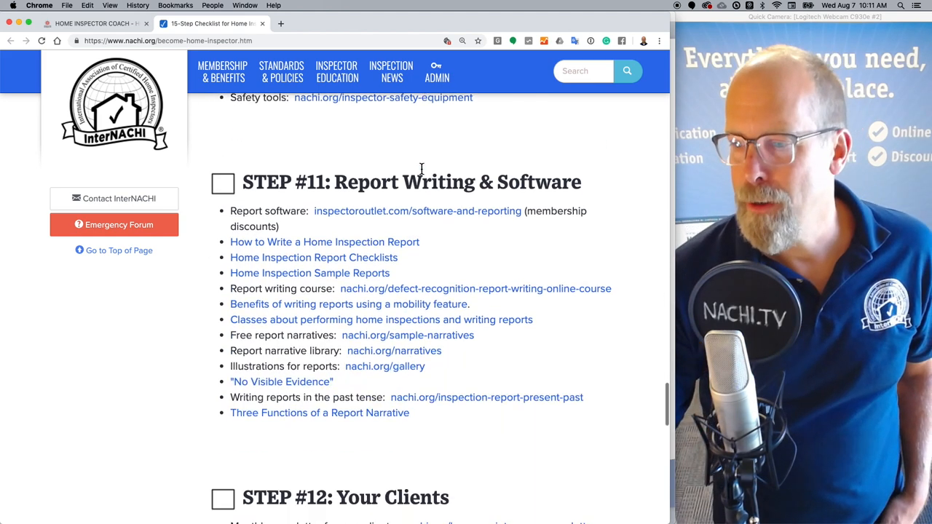
{"action": "scroll", "scroll_direction": "down", "scroll_amount": 3}
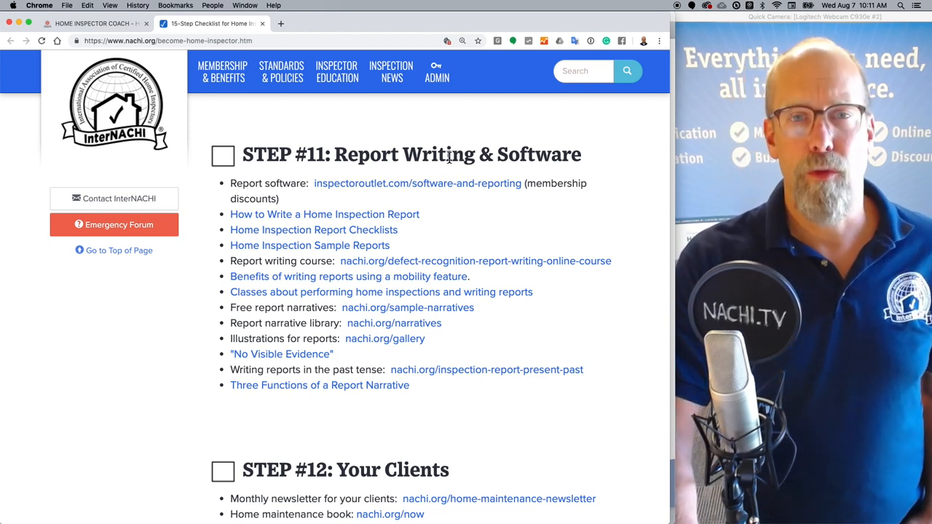
{"action": "scroll", "scroll_direction": "down", "scroll_amount": 3}
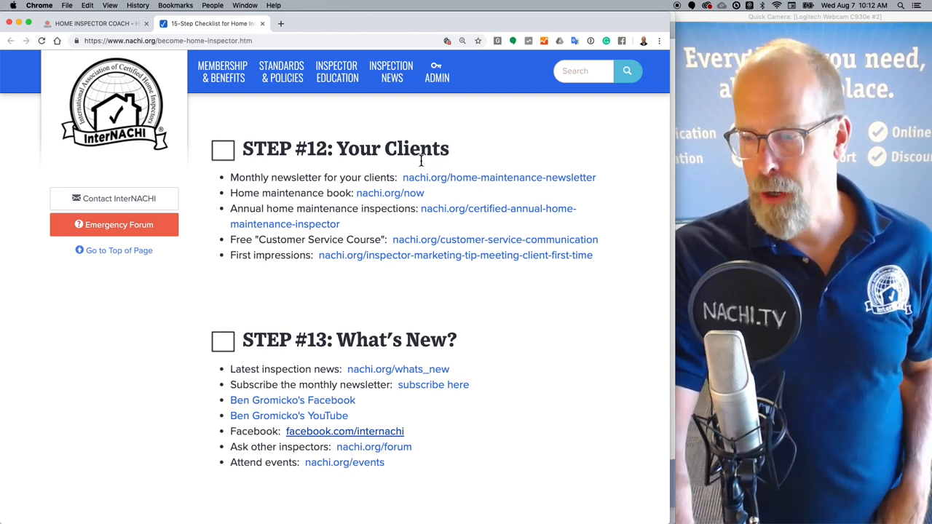
{"action": "scroll", "scroll_direction": "down", "scroll_amount": 3}
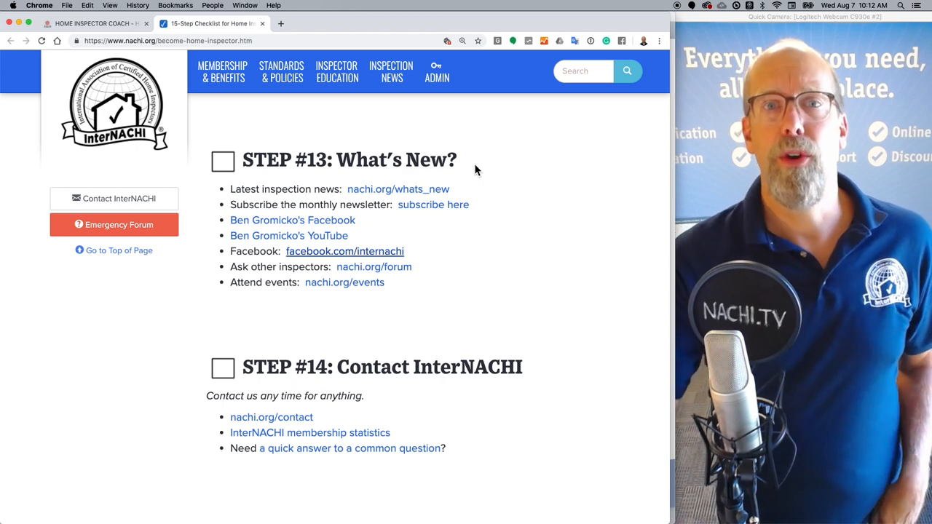
{"action": "mouse_move", "coordinate": [508, 227]}
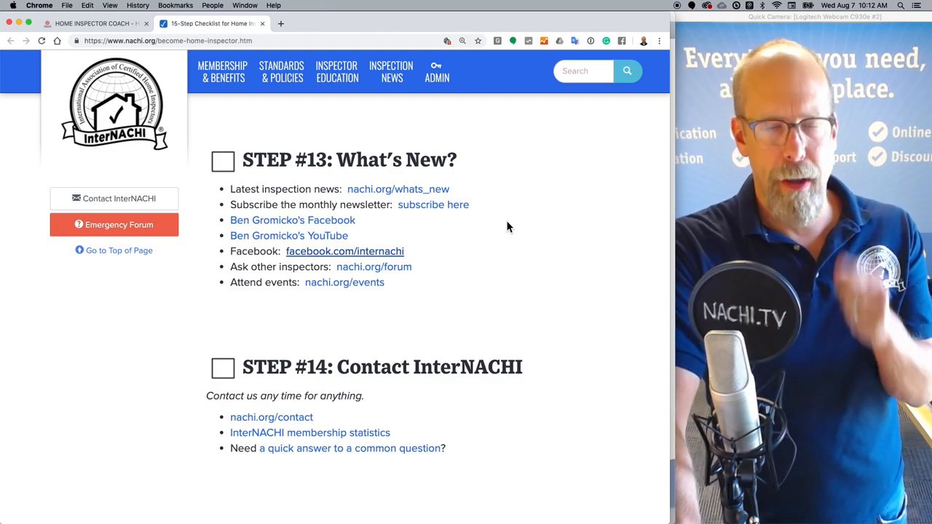
{"action": "mouse_move", "coordinate": [453, 218]}
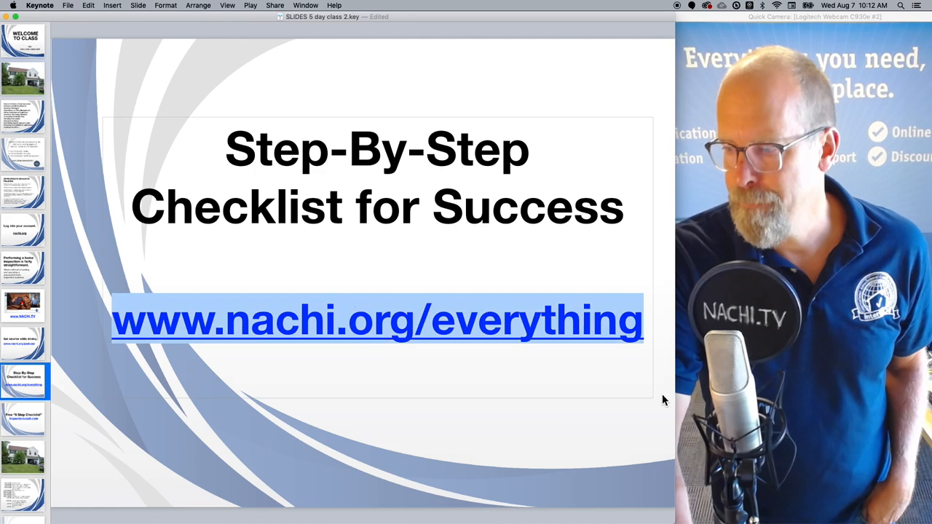
Step: Show the Free 8 Step Checklist slide and follow its inspectorcoach.com link into Chrome
{"action": "scroll", "scroll_direction": "down", "scroll_amount": 3}
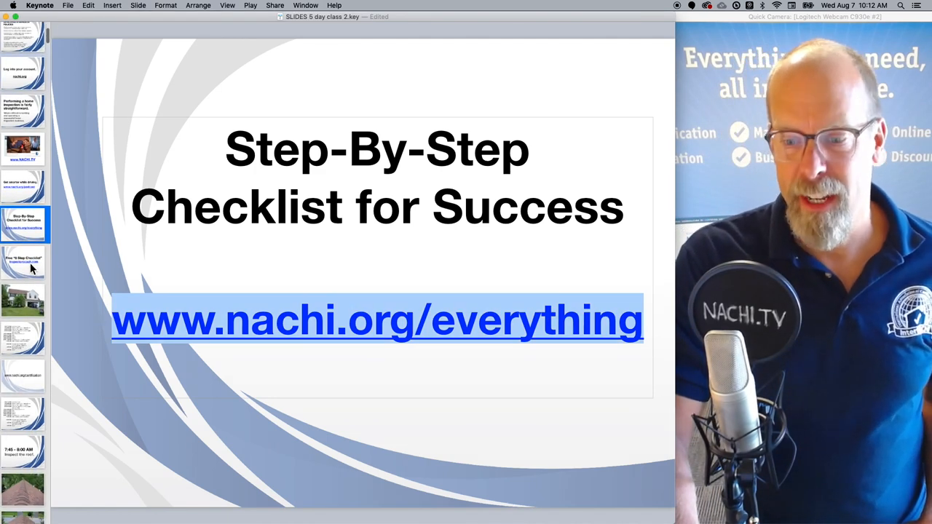
{"action": "left_click", "coordinate": [23, 262]}
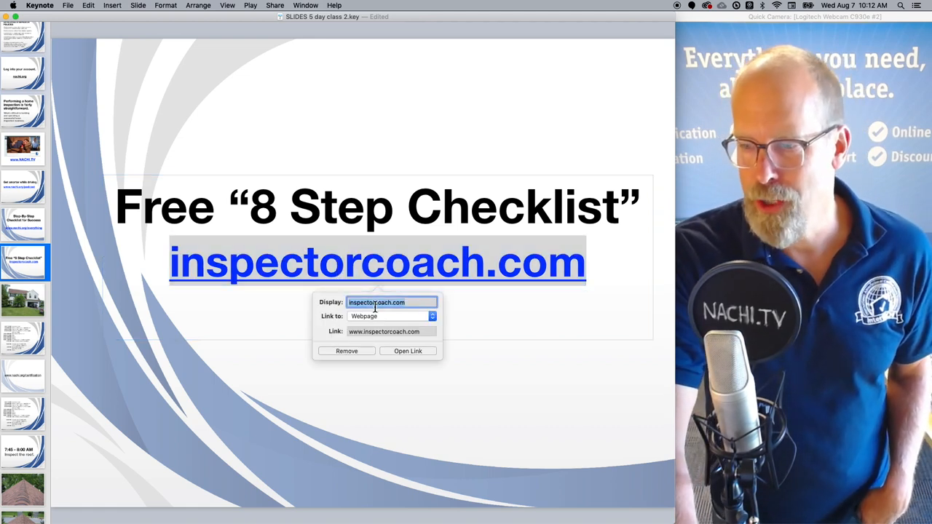
{"action": "mouse_move", "coordinate": [408, 351]}
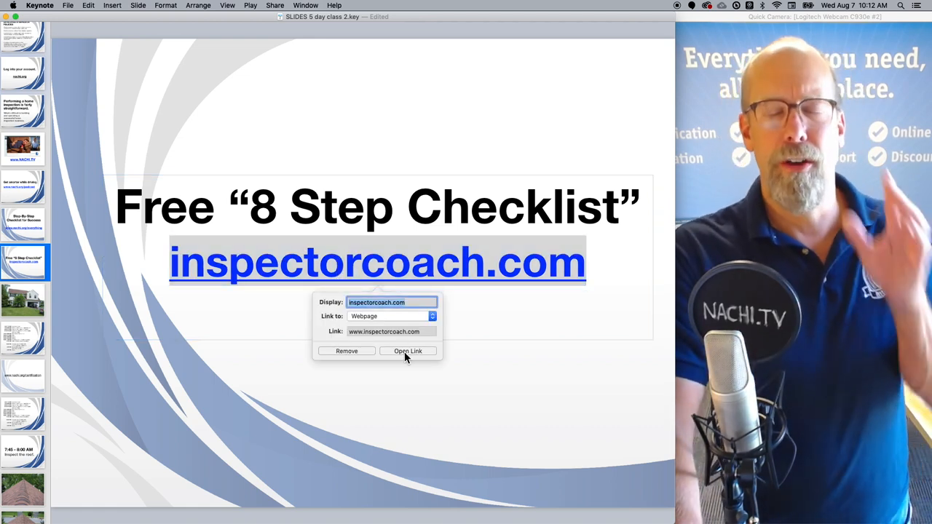
{"action": "left_click", "coordinate": [408, 350]}
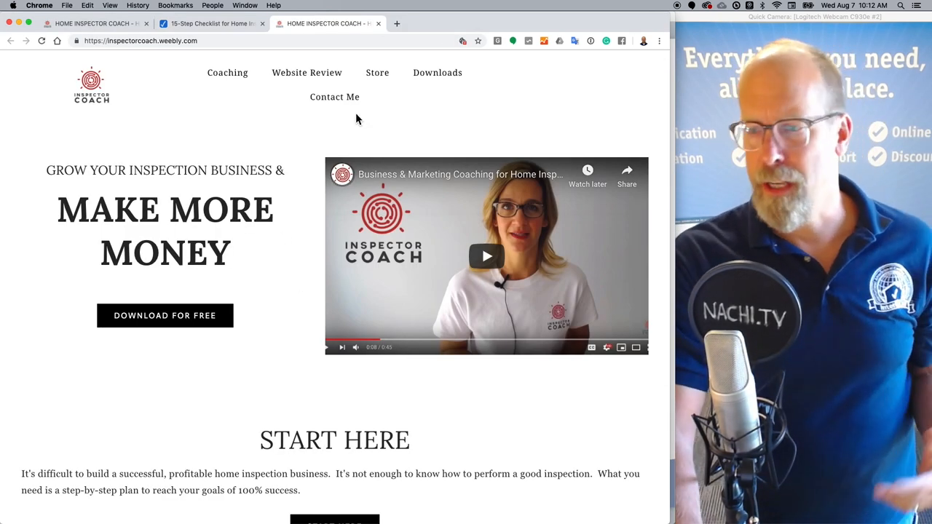
{"action": "mouse_move", "coordinate": [377, 73]}
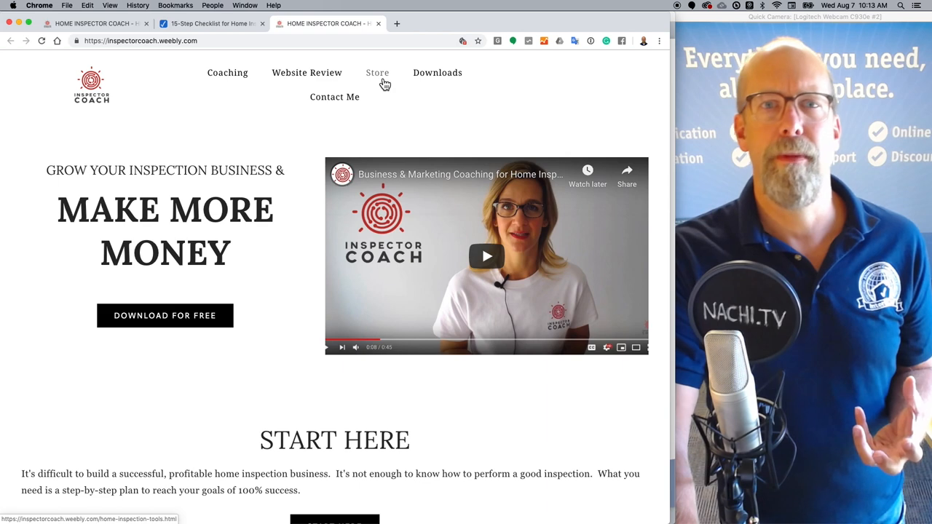
{"action": "mouse_move", "coordinate": [349, 78]}
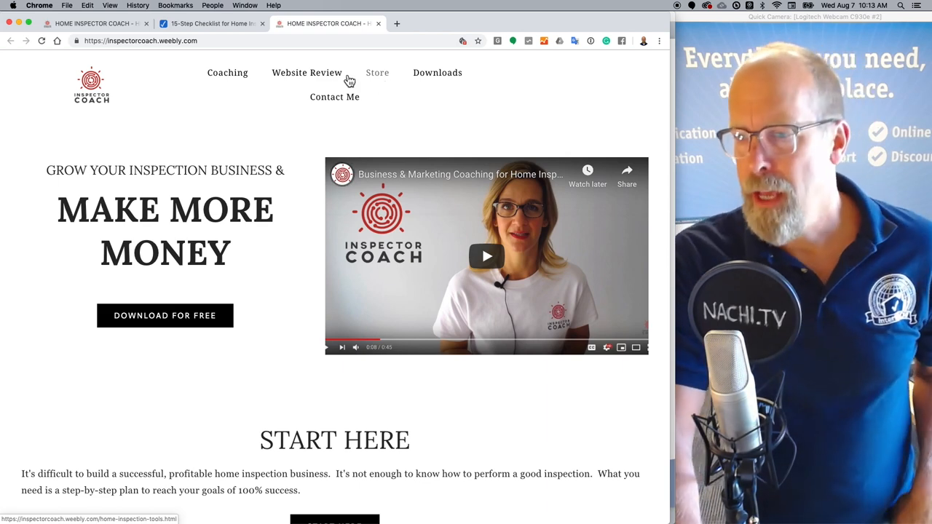
Step: Browse Inspector Coach's Downloads page with the free 8 Steps checklist, then its Store page
{"action": "left_click", "coordinate": [436, 73]}
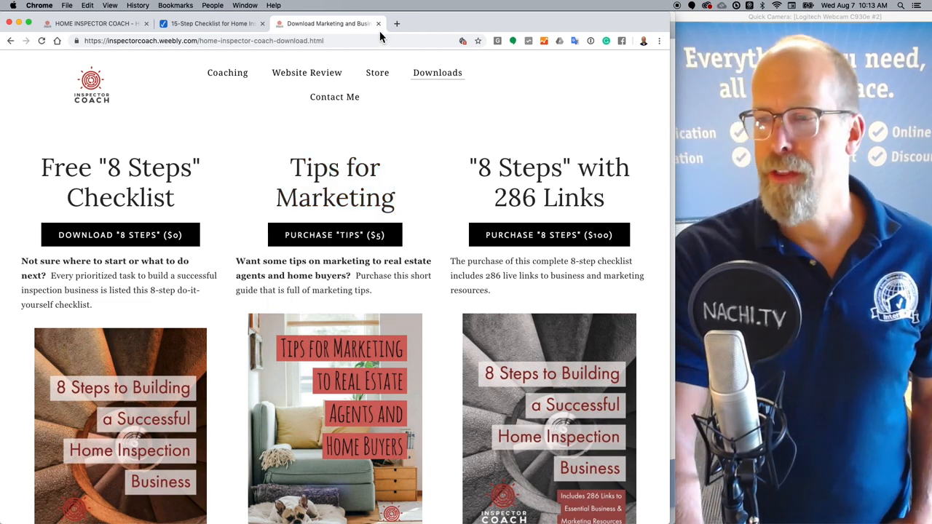
{"action": "left_click", "coordinate": [377, 73]}
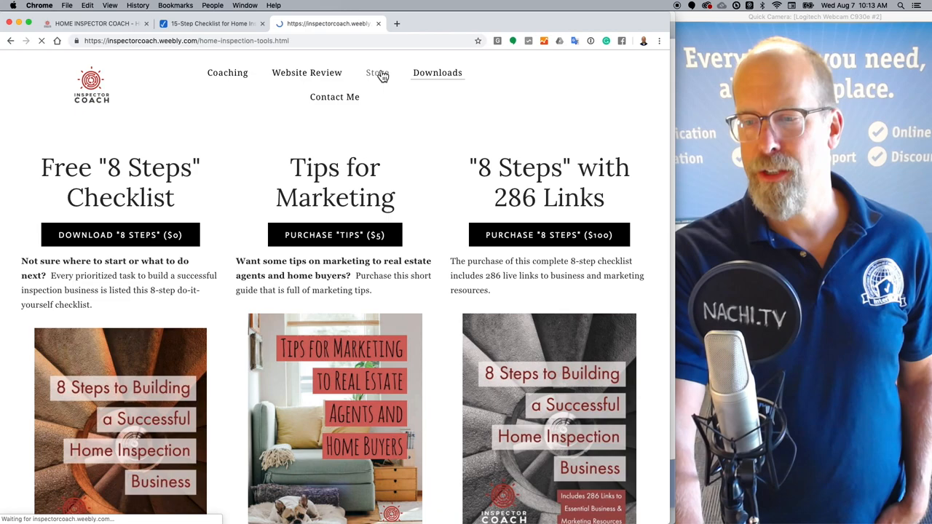
{"action": "left_click", "coordinate": [377, 72]}
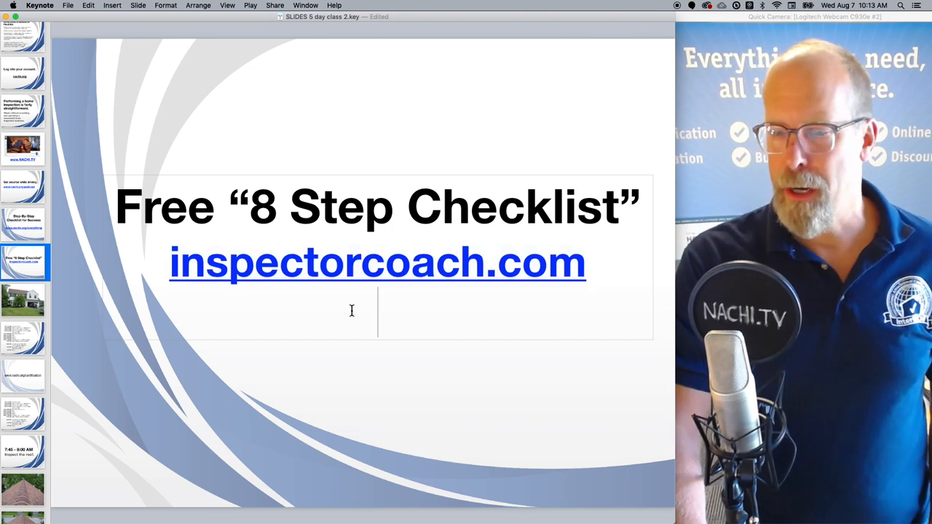
Step: Advance past the house photo slide to the inspector's 7:00-4:30 daily schedule slide
{"action": "left_click", "coordinate": [23, 300]}
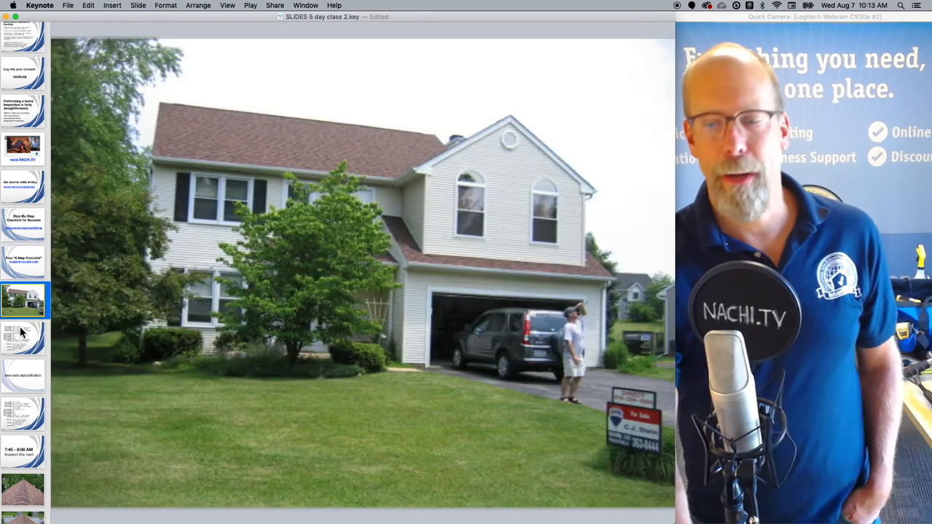
{"action": "left_click", "coordinate": [23, 338]}
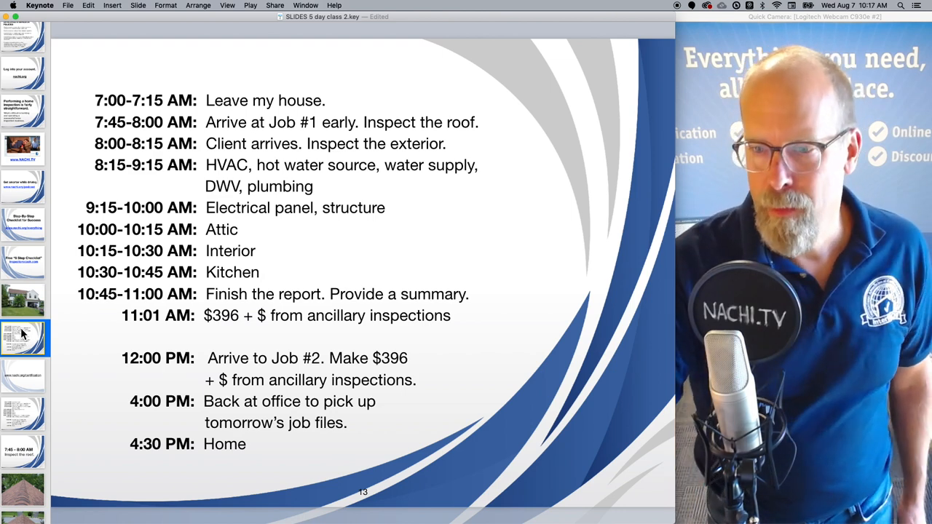
{"action": "scroll", "scroll_direction": "down", "scroll_amount": 3}
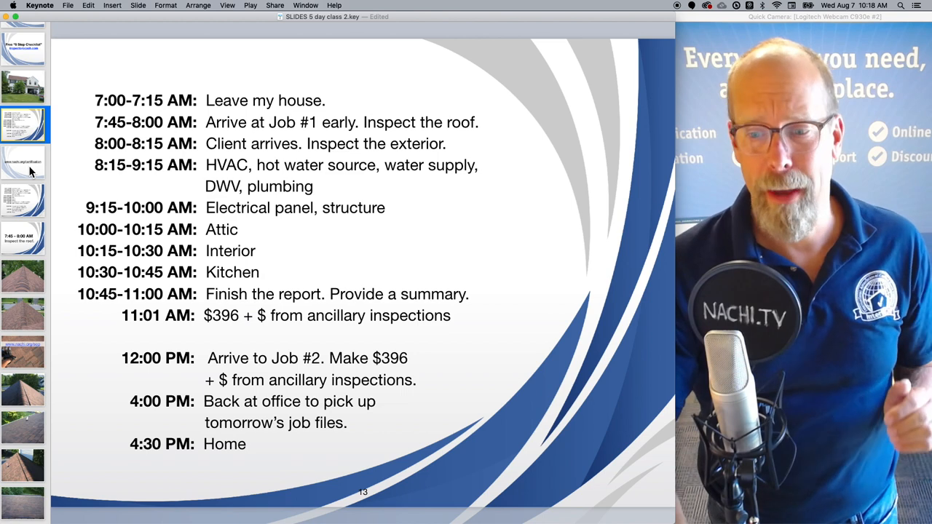
{"action": "left_click", "coordinate": [23, 161]}
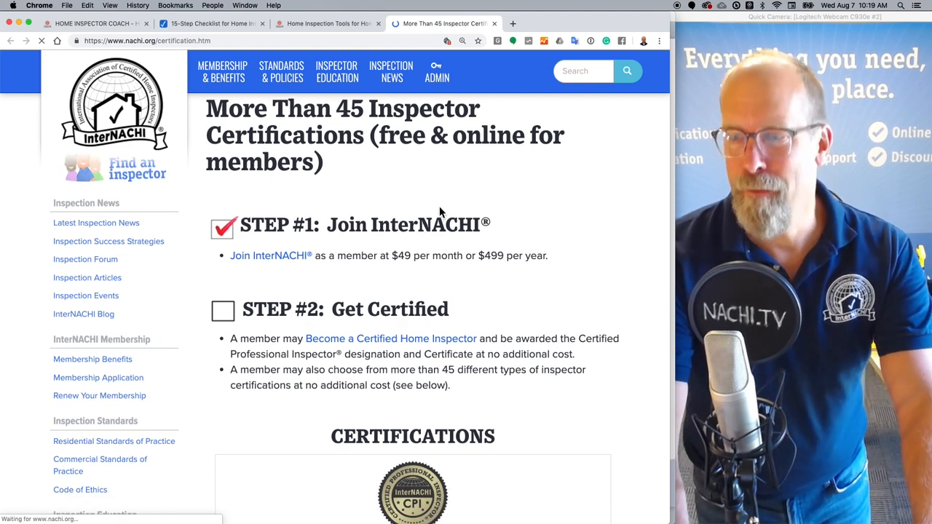
Step: Scroll the nachi.org/certification page down the inspector certifications list to plumbing inspector
{"action": "scroll", "scroll_direction": "down", "scroll_amount": 3}
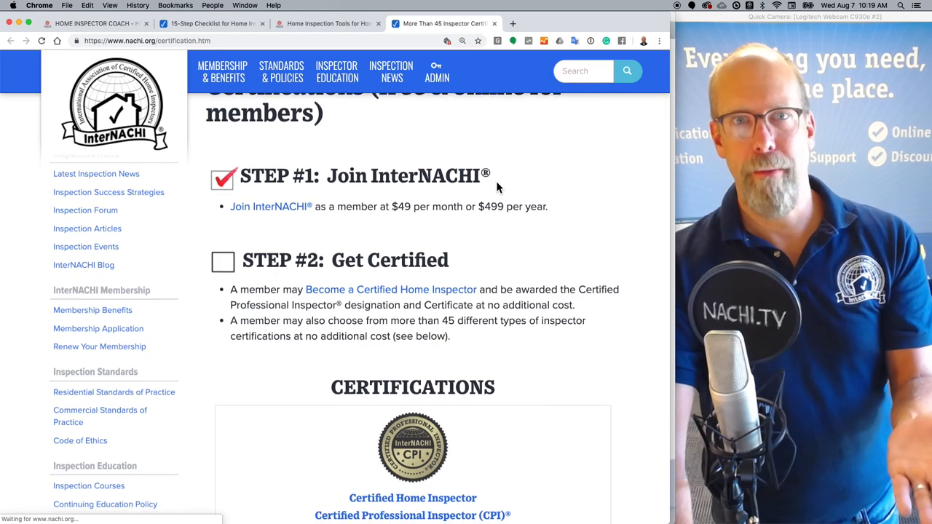
{"action": "scroll", "scroll_direction": "down", "scroll_amount": 3}
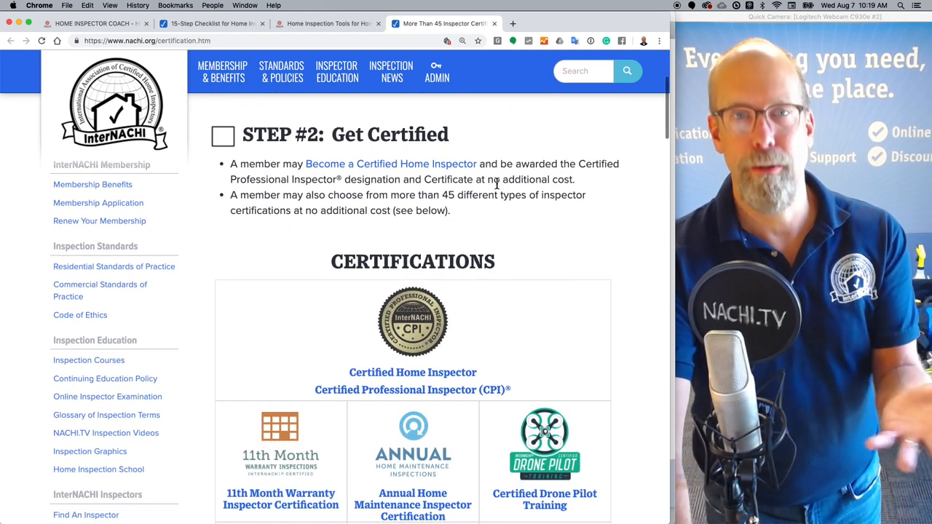
{"action": "scroll", "scroll_direction": "down", "scroll_amount": 3}
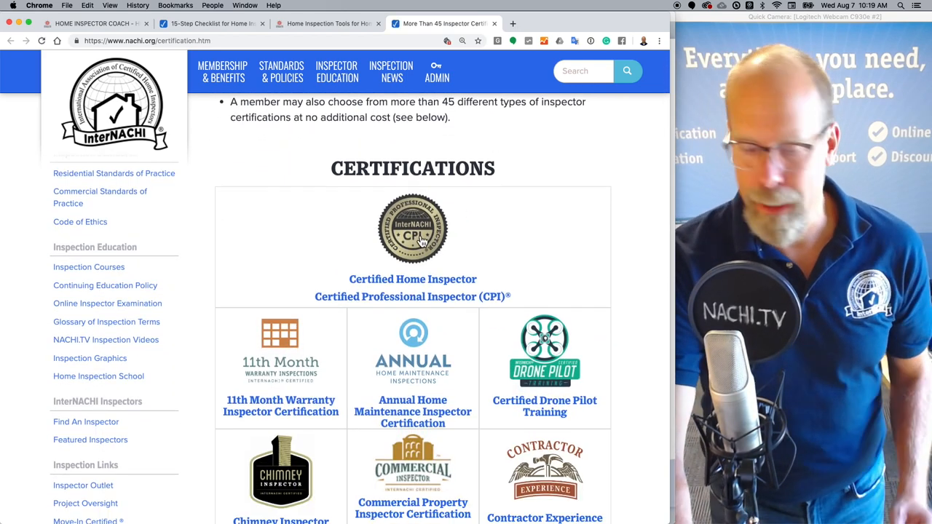
{"action": "mouse_move", "coordinate": [413, 230]}
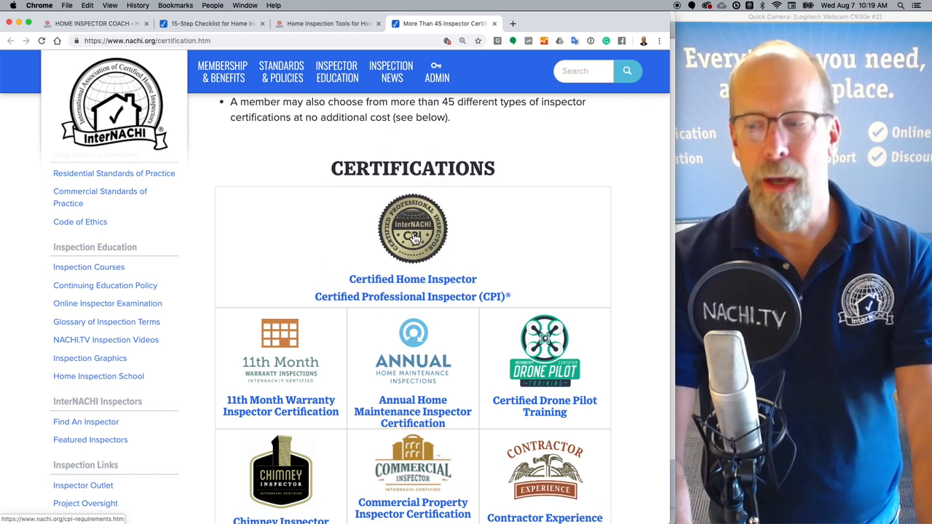
{"action": "scroll", "scroll_direction": "down", "scroll_amount": 3}
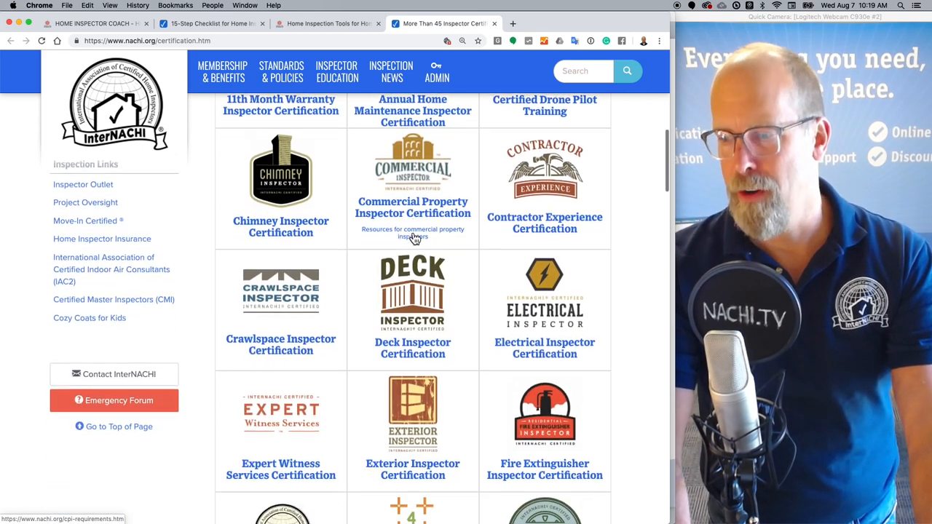
{"action": "scroll", "scroll_direction": "down", "scroll_amount": 3}
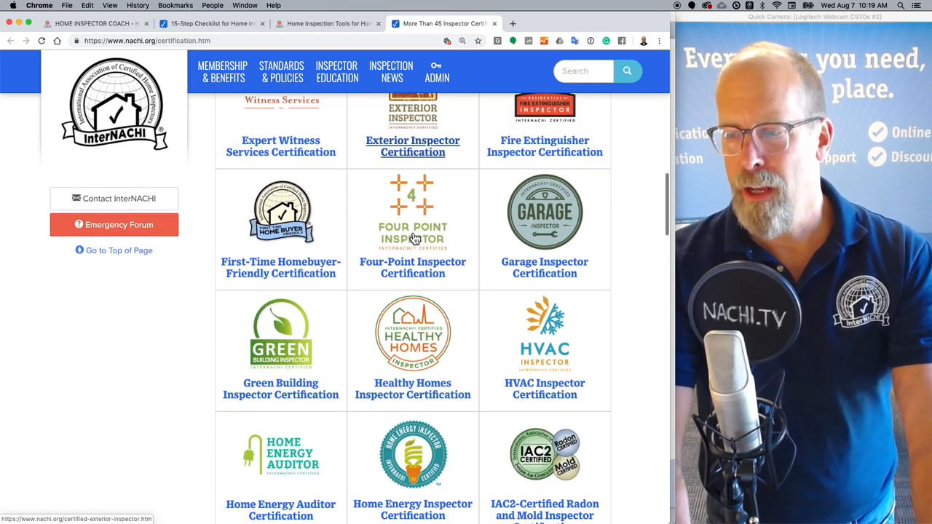
{"action": "scroll", "scroll_direction": "down", "scroll_amount": 3}
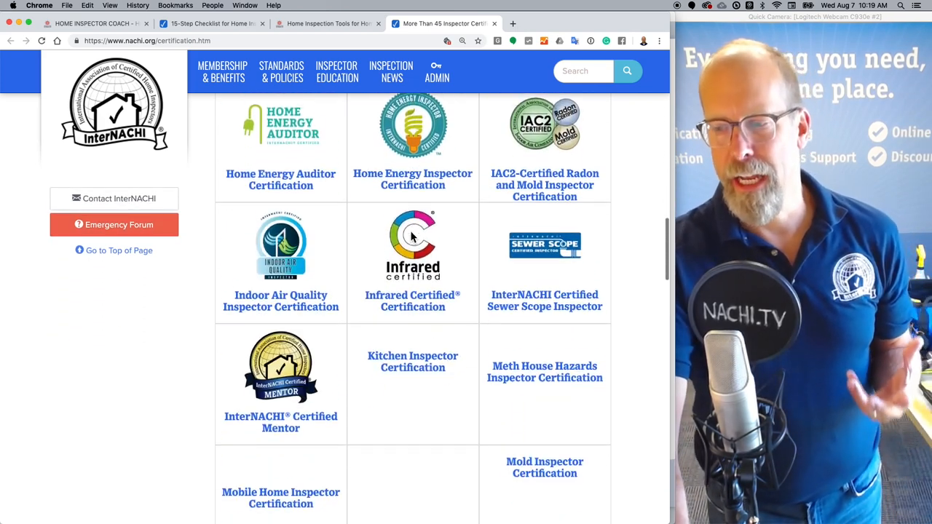
{"action": "scroll", "scroll_direction": "down", "scroll_amount": 3}
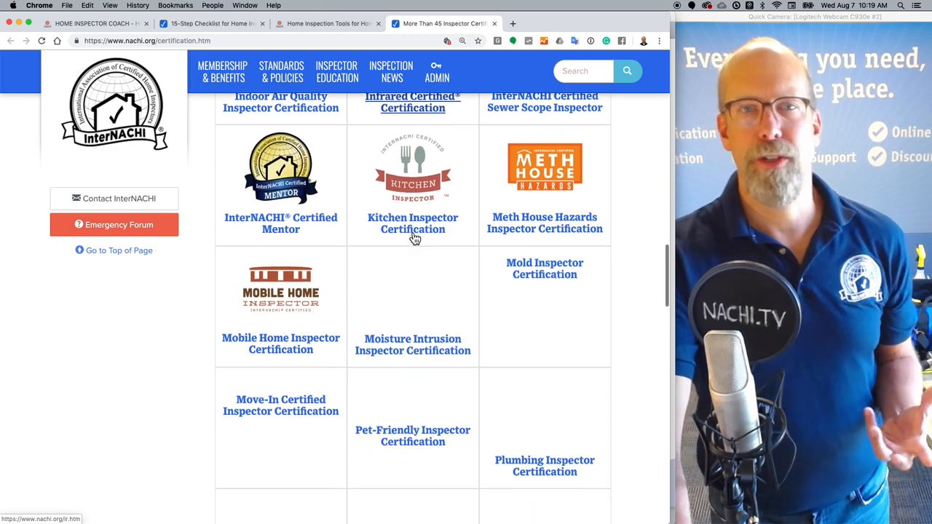
{"action": "scroll", "scroll_direction": "down", "scroll_amount": 3}
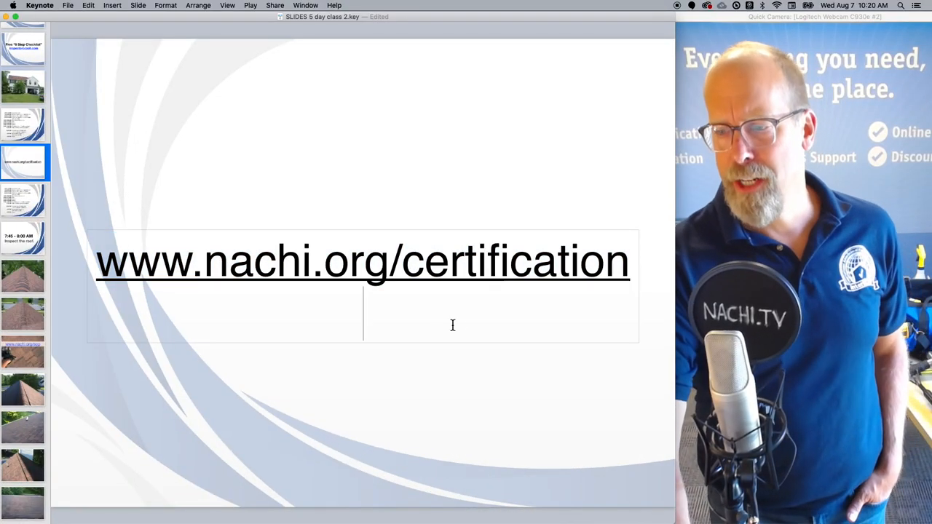
Step: Advance to the daily schedule slide showing $396 from the first job plus ancillary inspections
{"action": "left_click", "coordinate": [23, 201]}
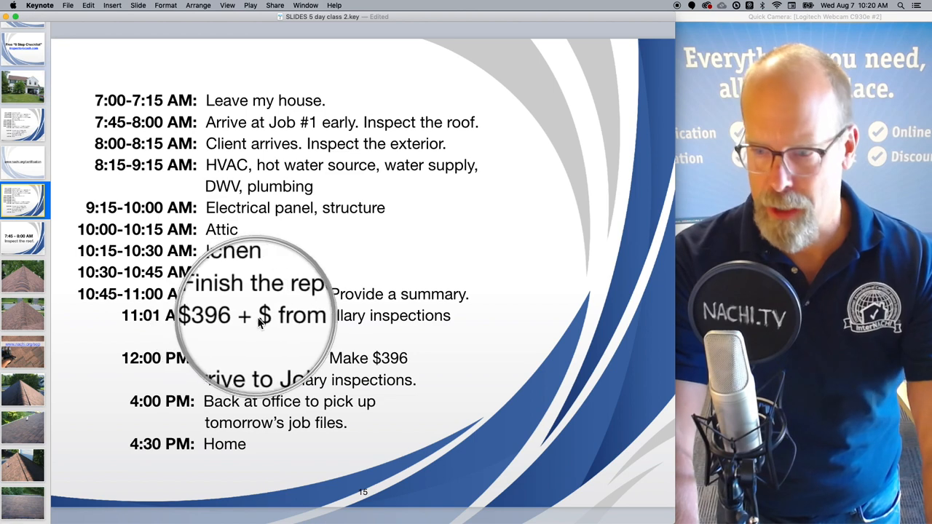
{"action": "mouse_move", "coordinate": [364, 317]}
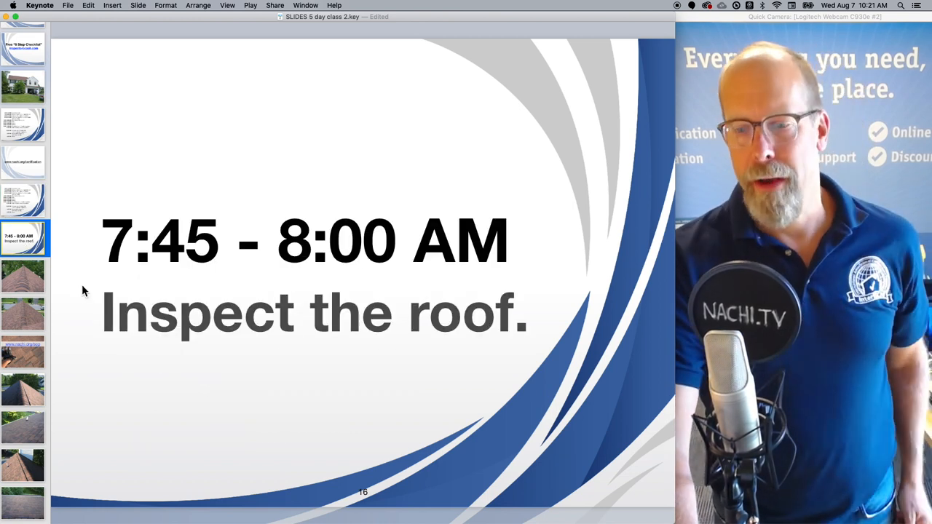
{"action": "left_click", "coordinate": [23, 275]}
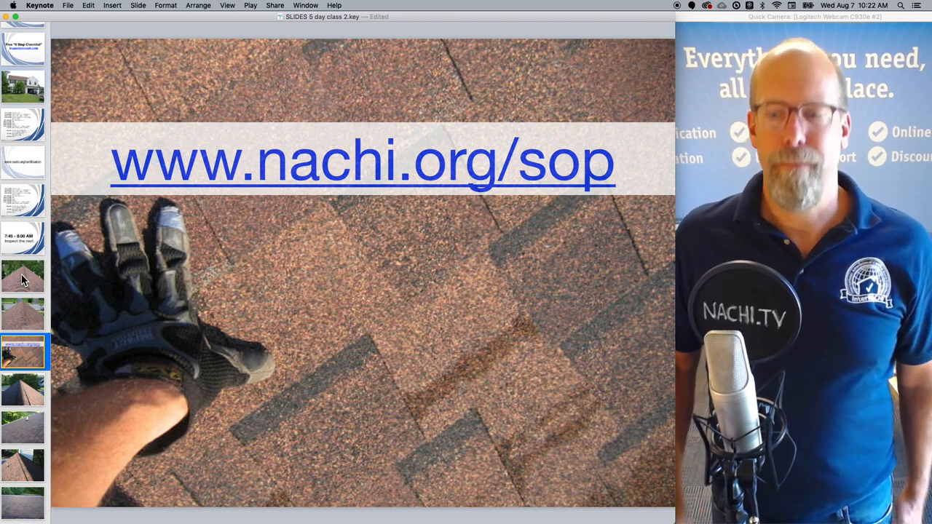
Step: Step through the roof ridge and chimney cap photos to the shingled roof valley photo
{"action": "left_click", "coordinate": [23, 390]}
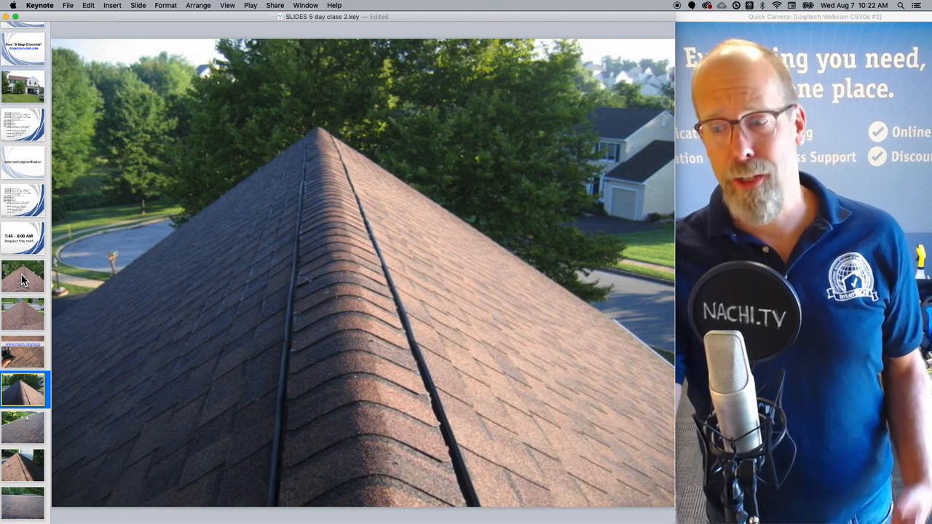
{"action": "left_click", "coordinate": [23, 464]}
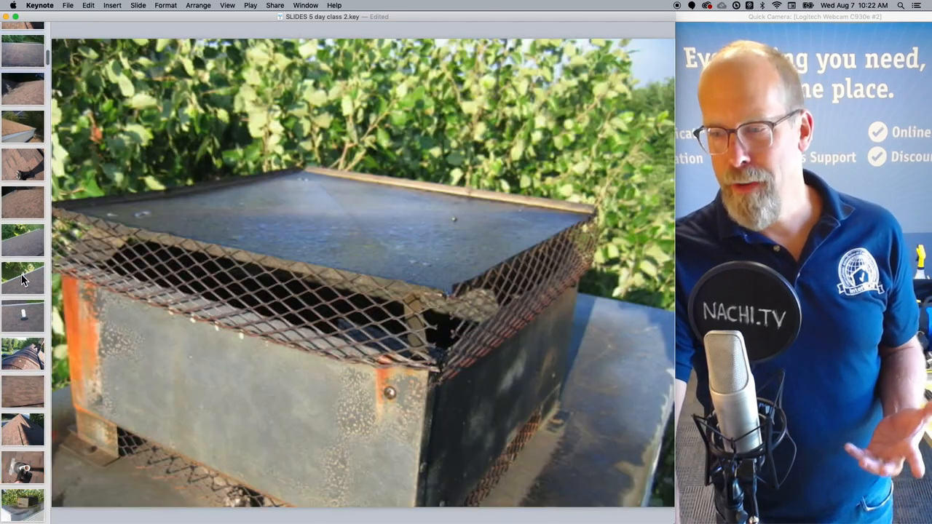
{"action": "left_click", "coordinate": [23, 353]}
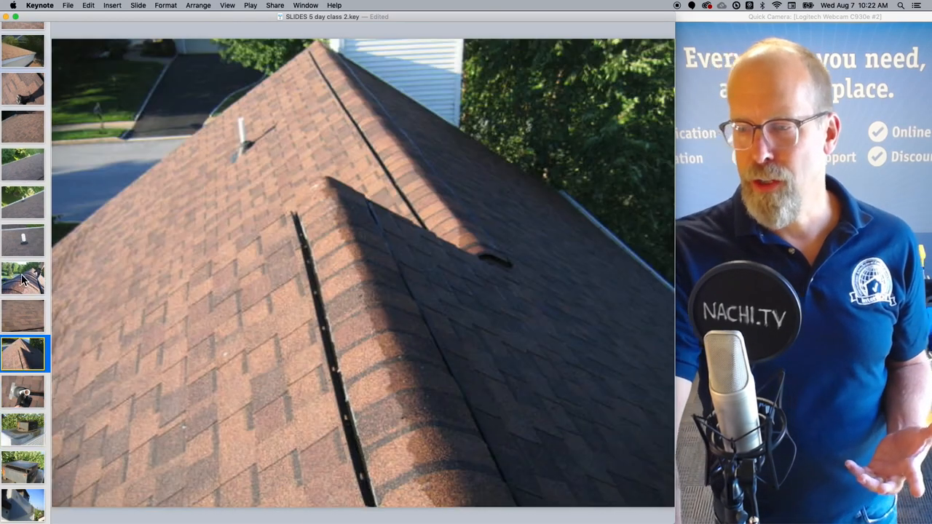
Step: Advance to the close-up ridge photo with a gloved hand on the ridge cap shingles
{"action": "left_click", "coordinate": [23, 278]}
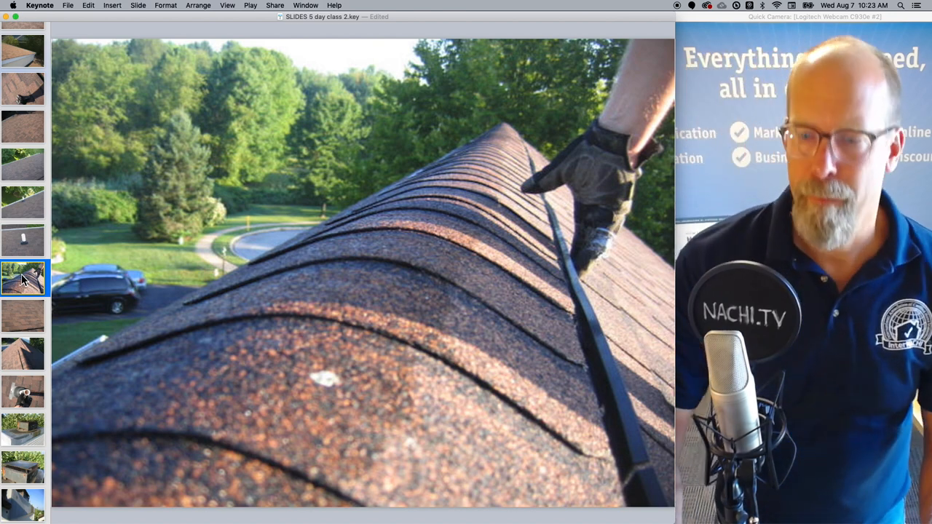
Step: Advance to the side yard photo with shrubs and a curving walkway
{"action": "left_click", "coordinate": [24, 428]}
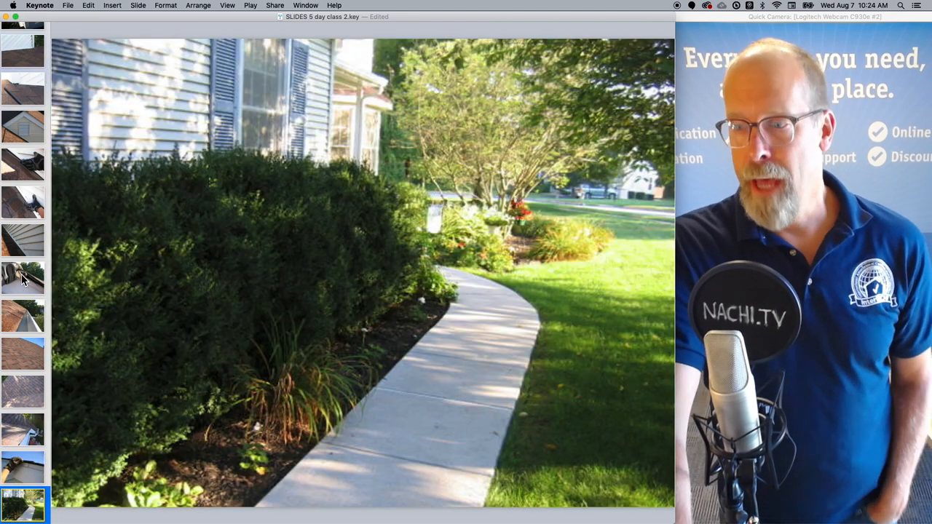
Step: Show the roof, vent pipe and chimney cap slide and play the vent pipe clip
{"action": "left_click", "coordinate": [24, 503]}
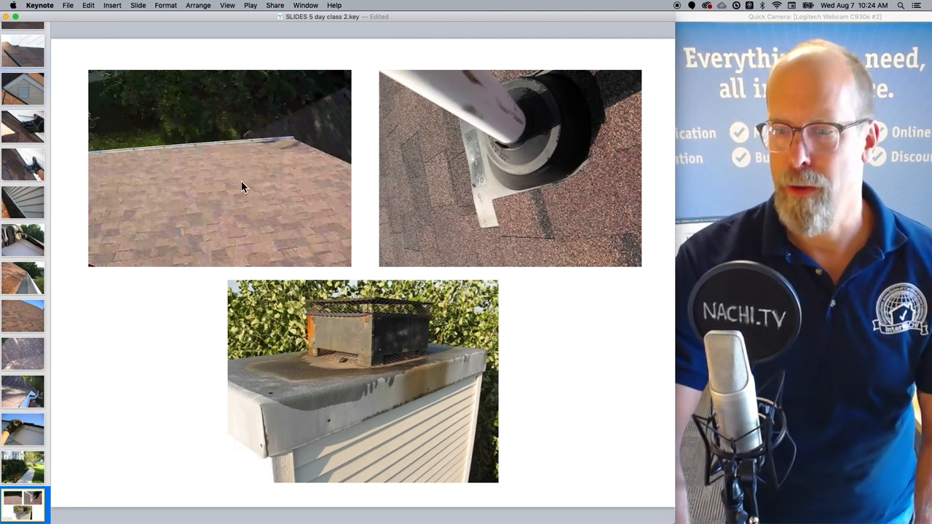
{"action": "left_click", "coordinate": [226, 177]}
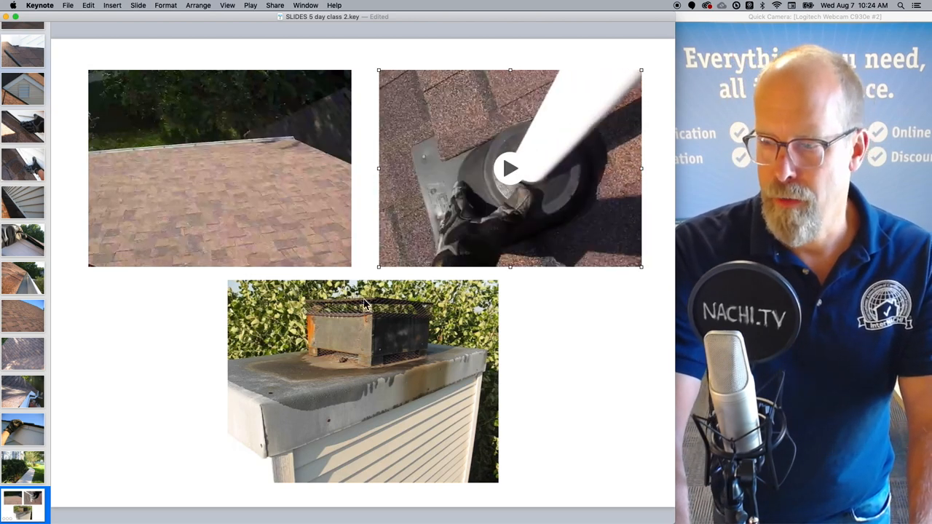
{"action": "left_click", "coordinate": [361, 381]}
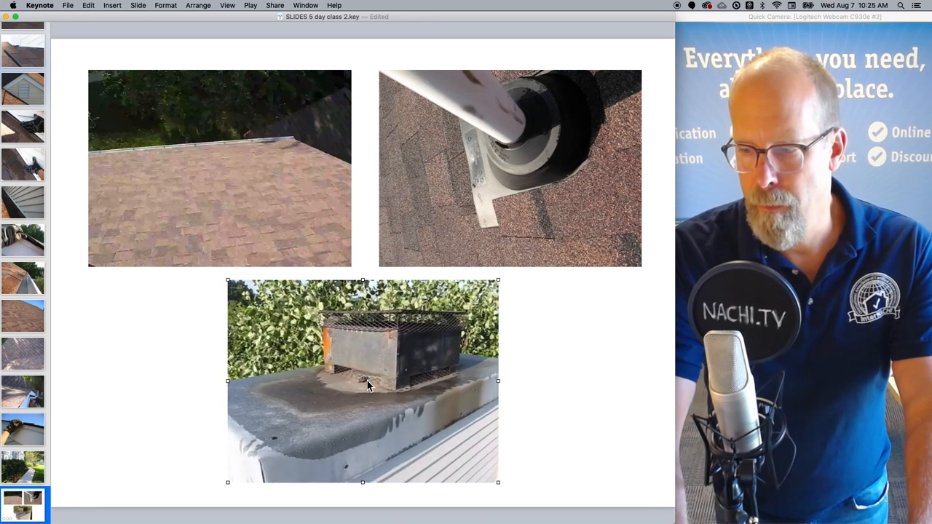
Step: Scroll the navigator and return to the shrubs-and-walkway house photo
{"action": "scroll", "scroll_direction": "down", "scroll_amount": 3}
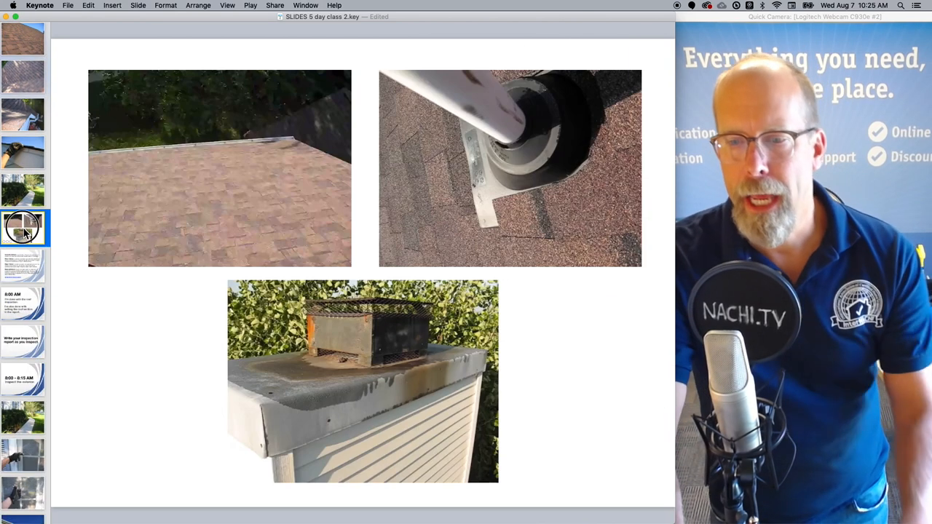
{"action": "left_click", "coordinate": [23, 190]}
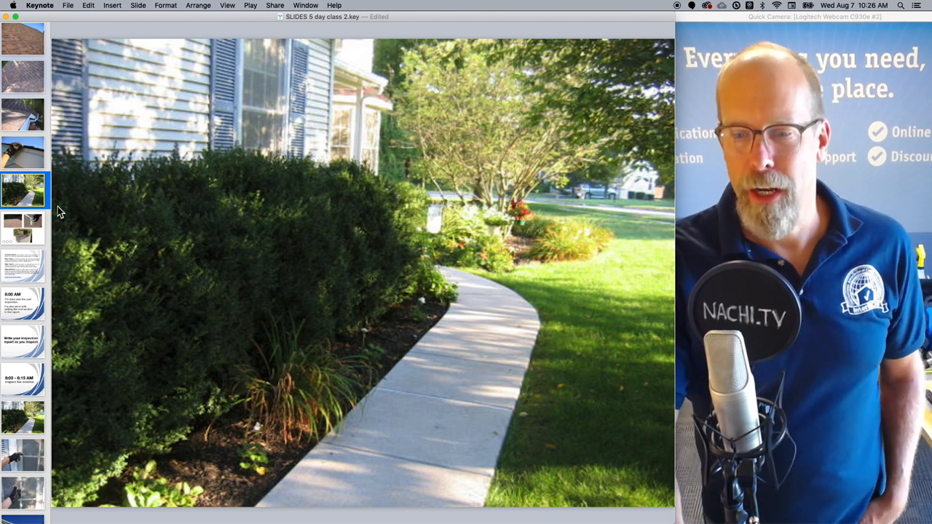
Step: Return to the three-photo slide of shingles, vent pipe boot and chimney cap
{"action": "left_click", "coordinate": [23, 227]}
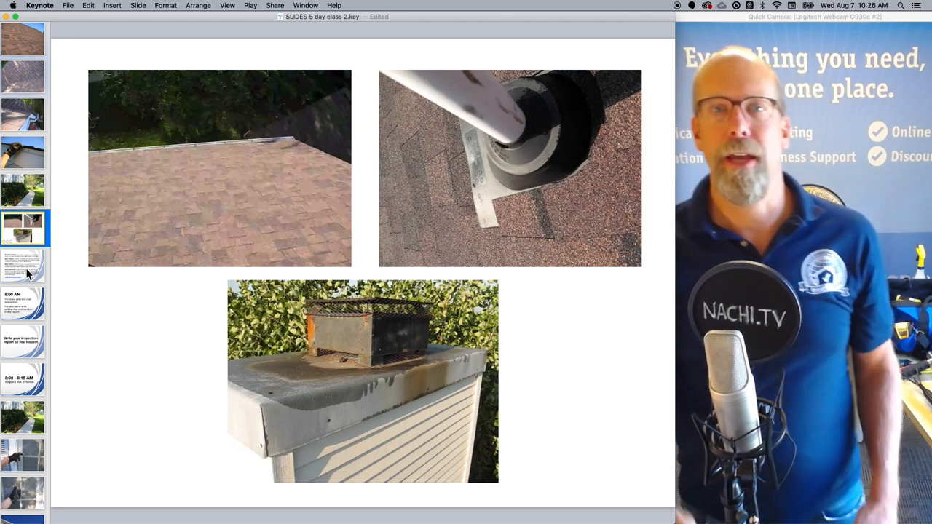
{"action": "left_click", "coordinate": [25, 265]}
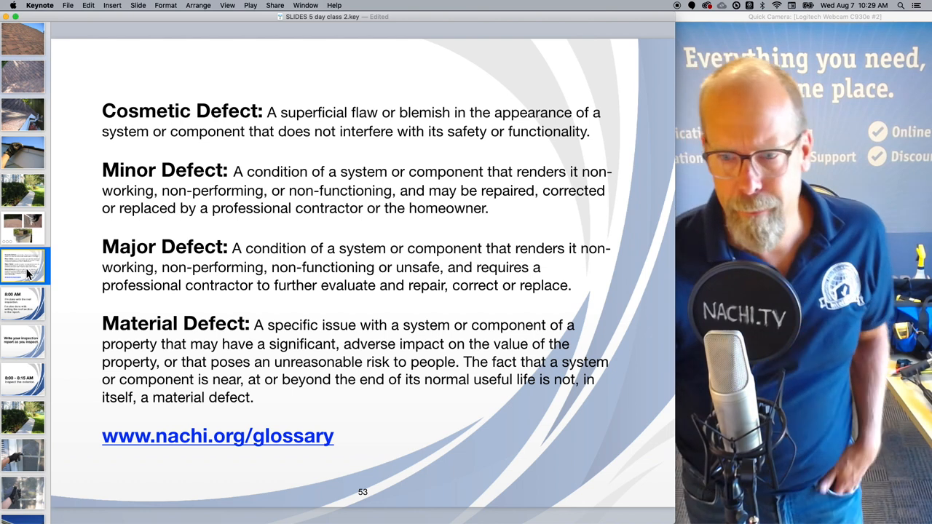
Step: Pass the 8:00 AM slide to reach 'Write your inspection report as you inspect'
{"action": "left_click", "coordinate": [23, 304]}
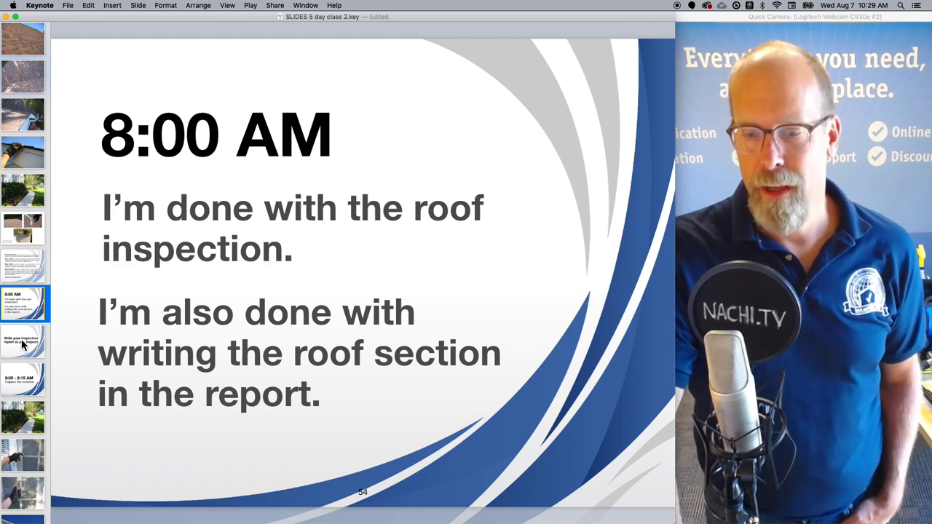
{"action": "left_click", "coordinate": [24, 342]}
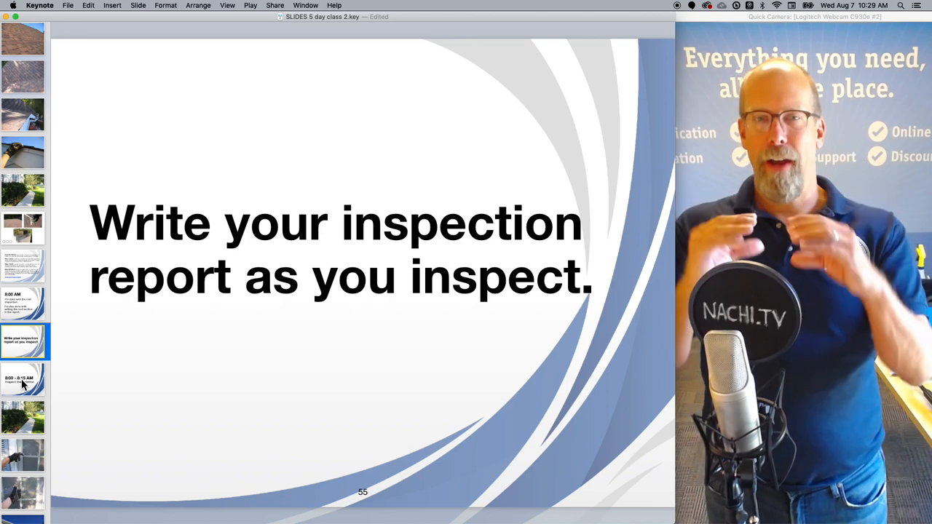
Step: Step through the shrubs, upper windows and siding corner photos to the wooden entry steps
{"action": "left_click", "coordinate": [24, 379]}
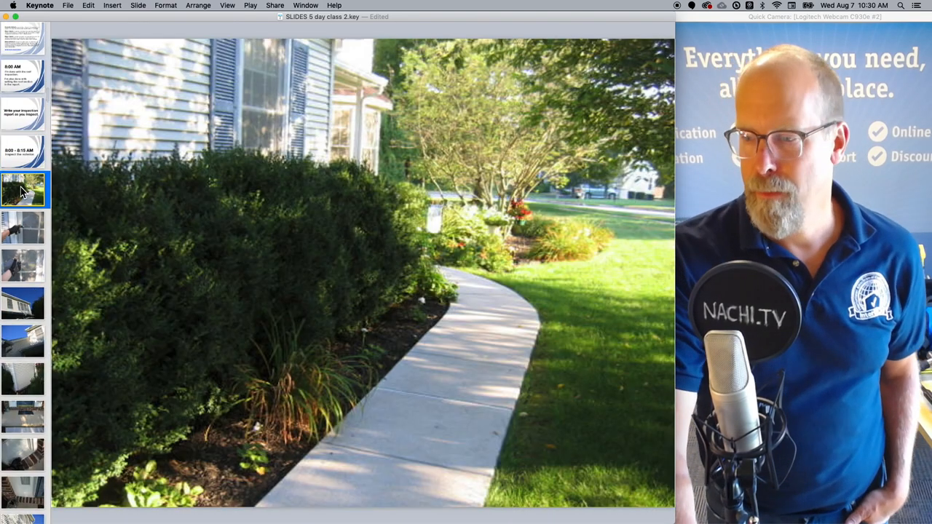
{"action": "left_click", "coordinate": [23, 304]}
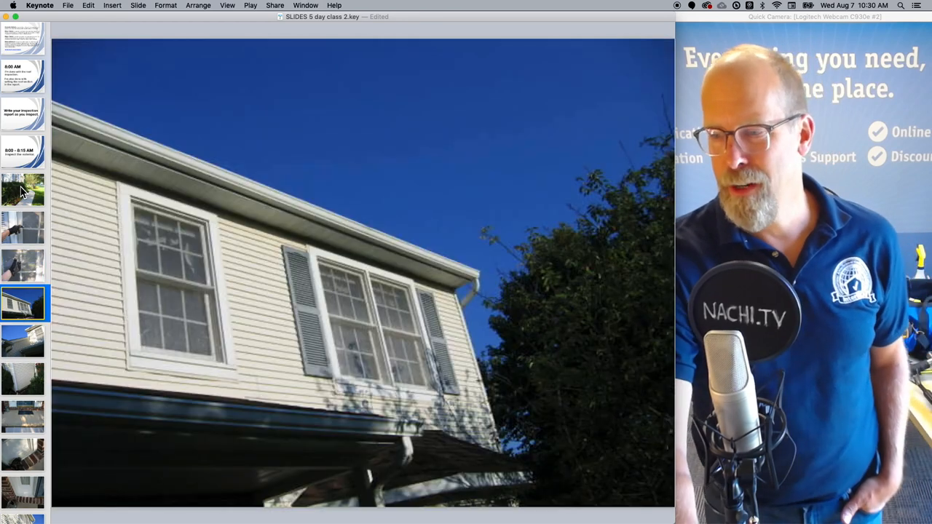
{"action": "left_click", "coordinate": [24, 379]}
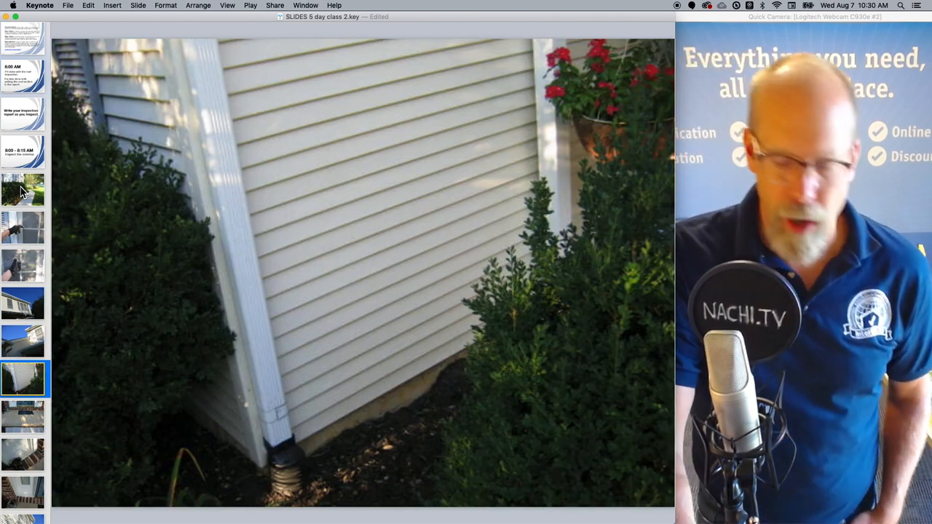
{"action": "left_click", "coordinate": [23, 454]}
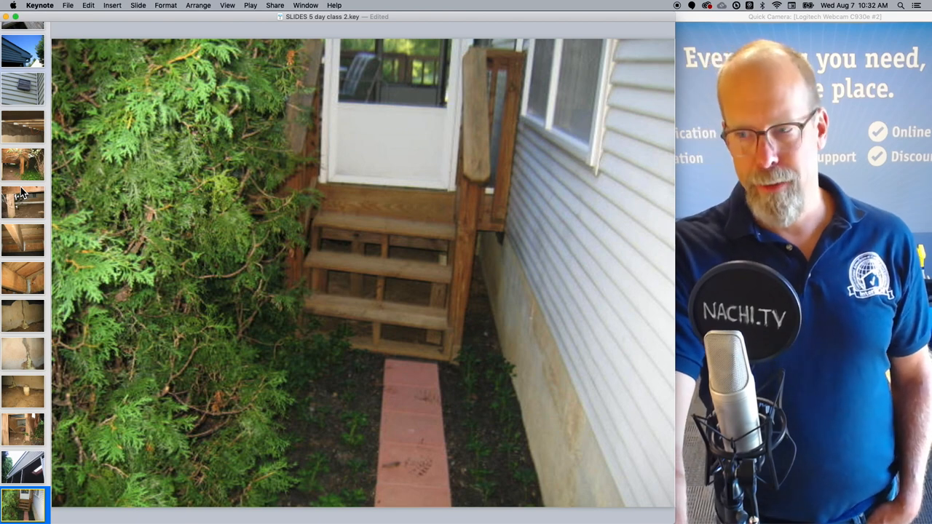
{"action": "left_click", "coordinate": [23, 504]}
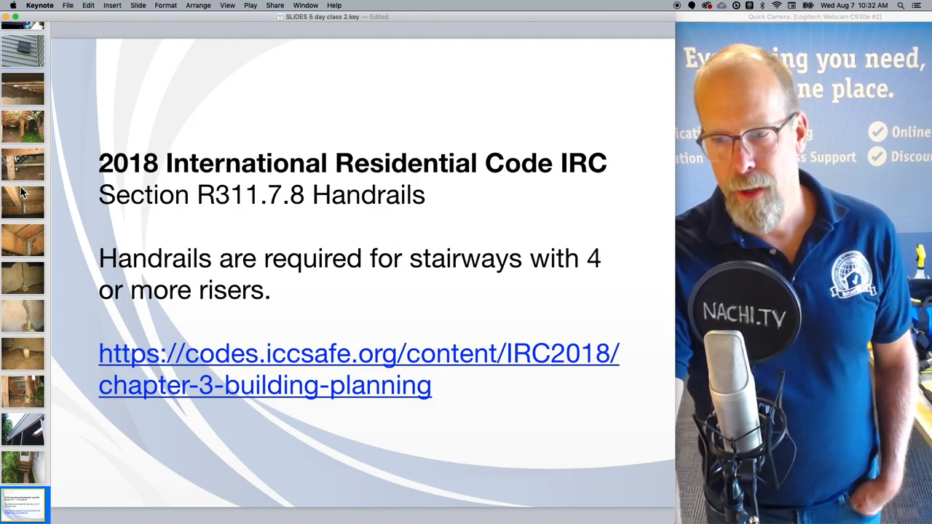
{"action": "left_click", "coordinate": [25, 467]}
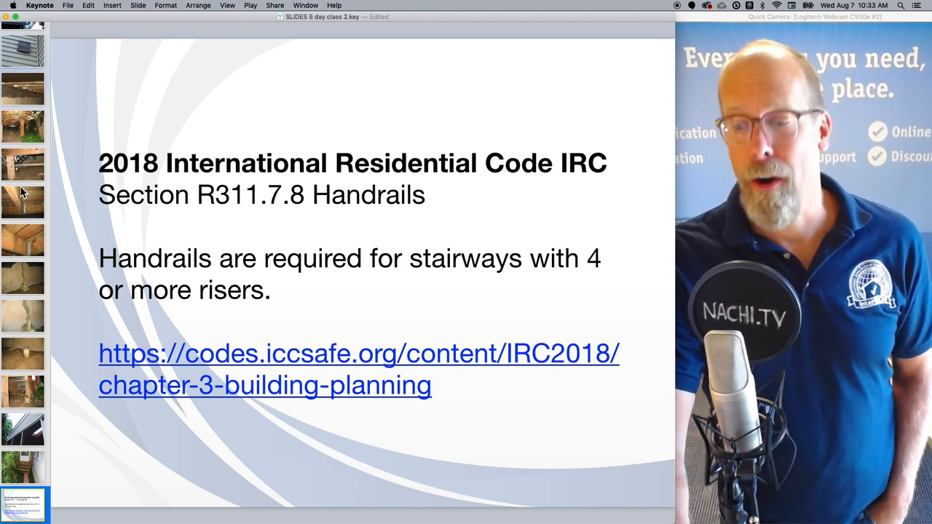
{"action": "left_click", "coordinate": [23, 504]}
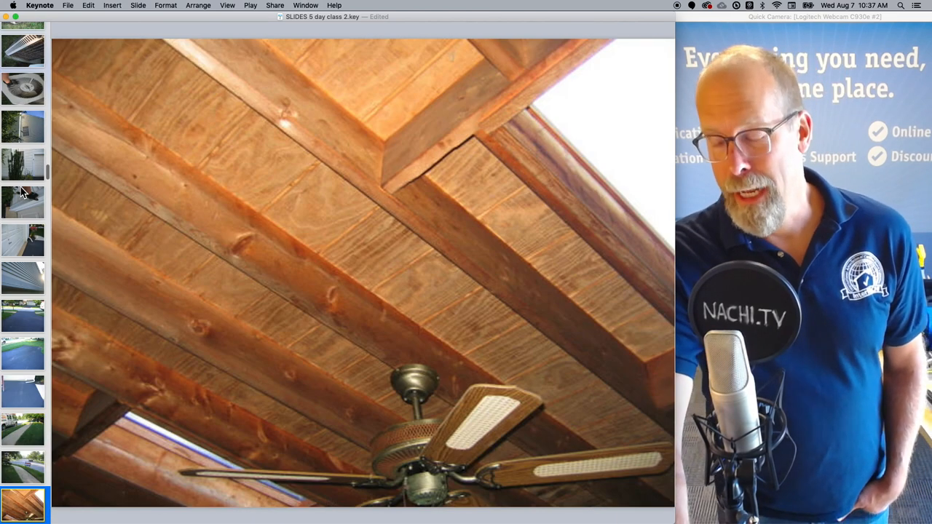
Step: Advance from the beamed-ceiling photo to the sidewalk and inspection van photo
{"action": "left_click", "coordinate": [24, 429]}
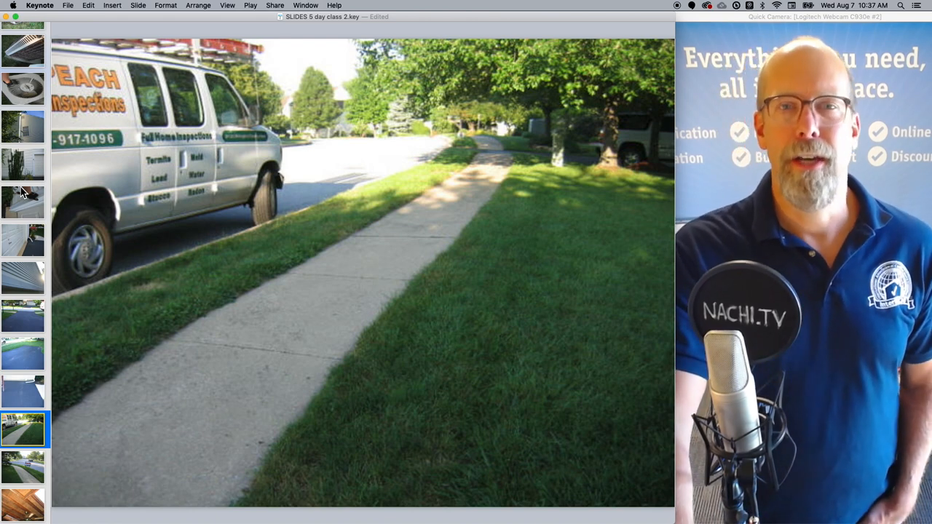
Step: Advance to the water heater photo with a hand on the copper supply pipes
{"action": "left_click", "coordinate": [24, 503]}
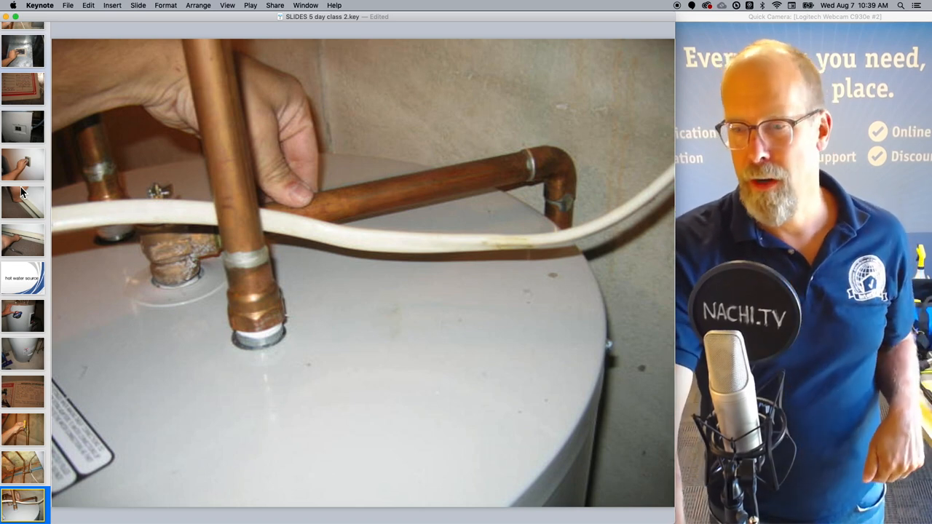
Step: Advance to the 'water supply' section title slide
{"action": "left_click", "coordinate": [23, 504]}
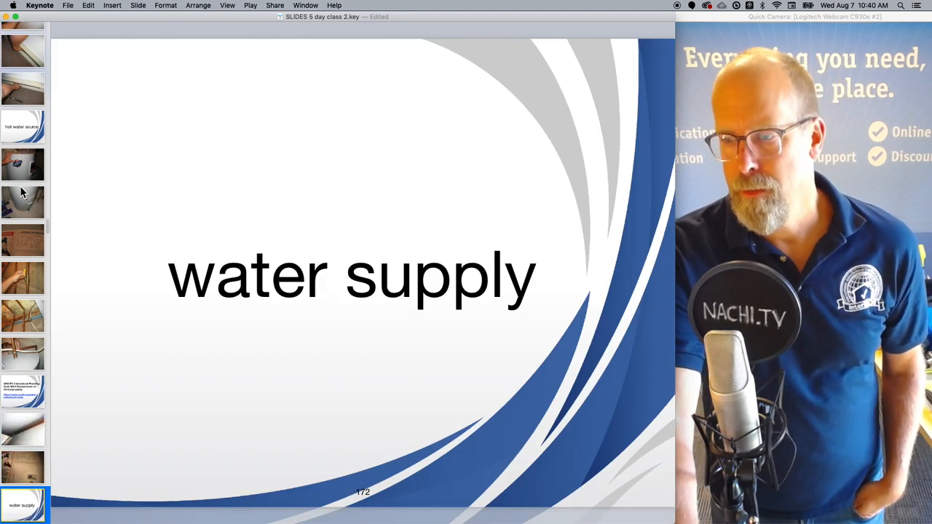
{"action": "left_click", "coordinate": [23, 504]}
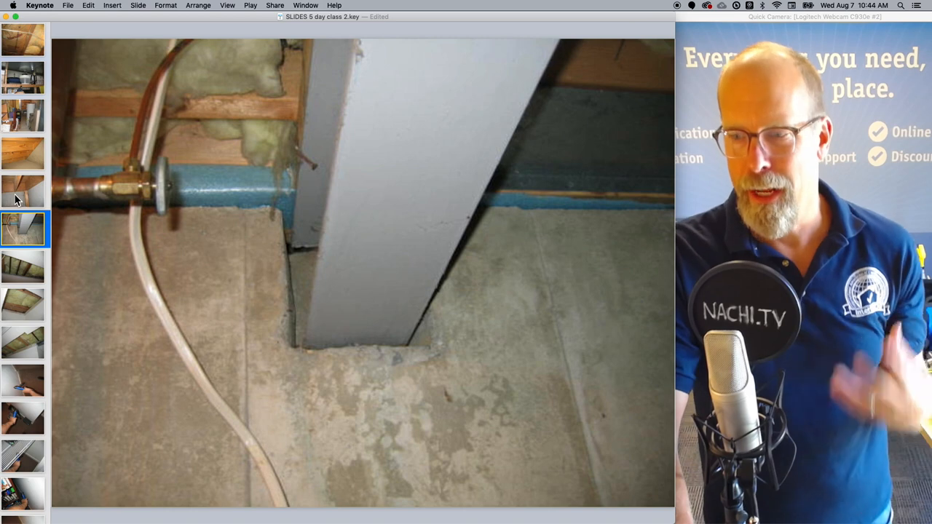
Step: Advance from the basement shutoff valve photo to the exposed ceiling insulation slide
{"action": "left_click", "coordinate": [24, 304]}
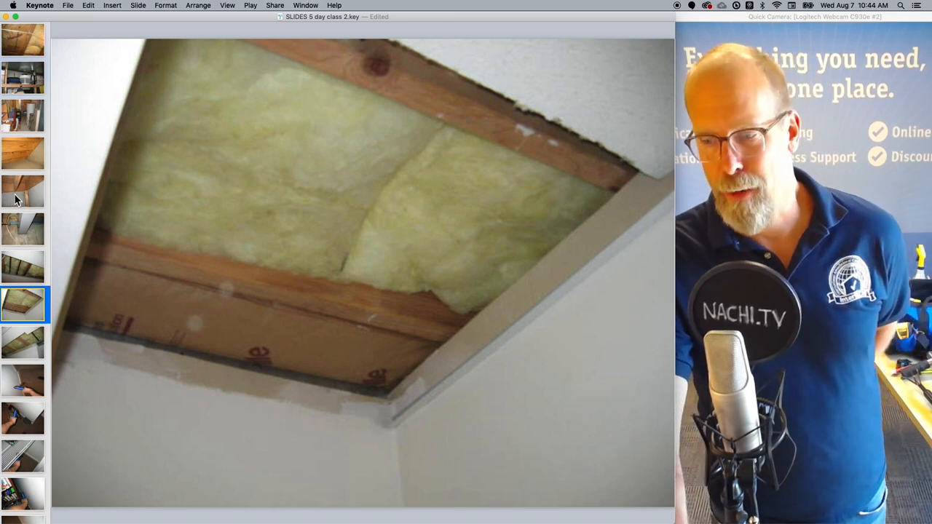
Step: Show the photo of a hand probing a floor opening with a blue tool
{"action": "left_click", "coordinate": [23, 380]}
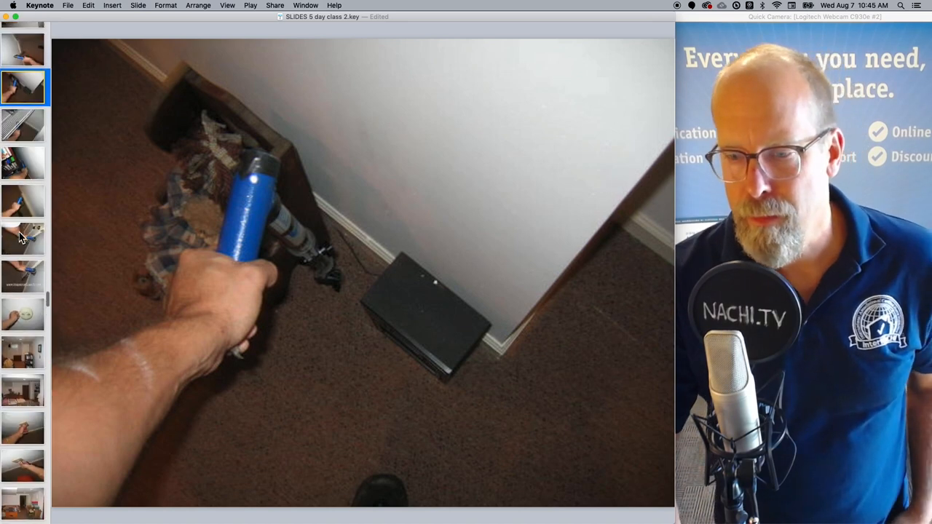
Step: Pass the InspectorCoach.com caption photo and land on the smoke detector photo
{"action": "left_click", "coordinate": [24, 232]}
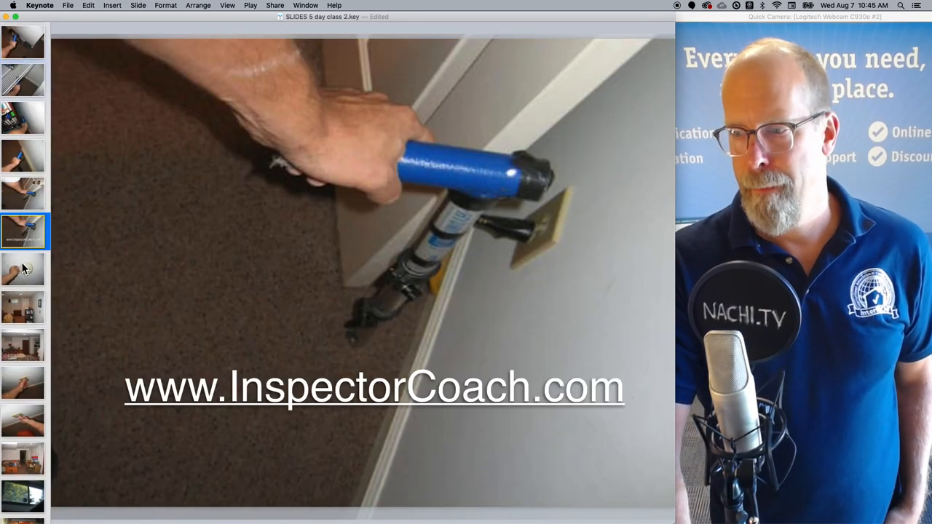
{"action": "left_click", "coordinate": [22, 267]}
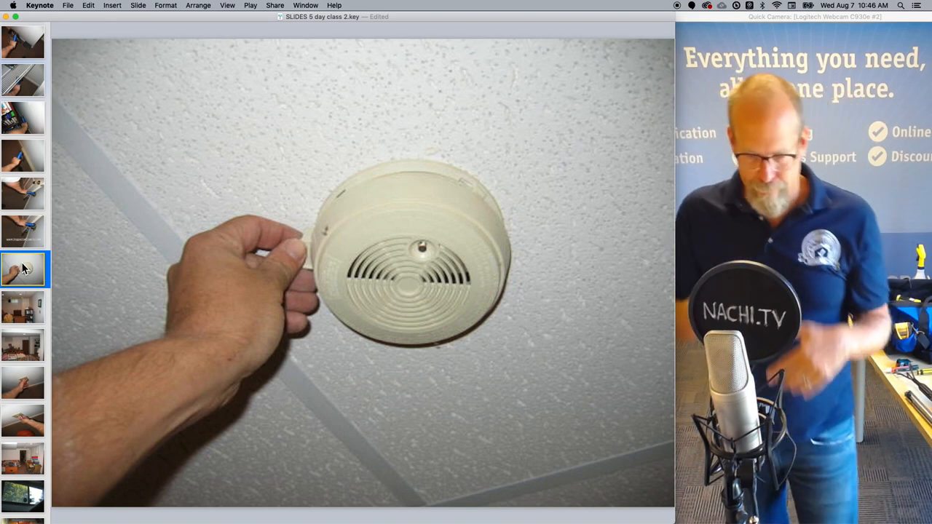
Step: Step through the finished basement and outlet-testing photos to the cluttered storage room
{"action": "left_click", "coordinate": [24, 307]}
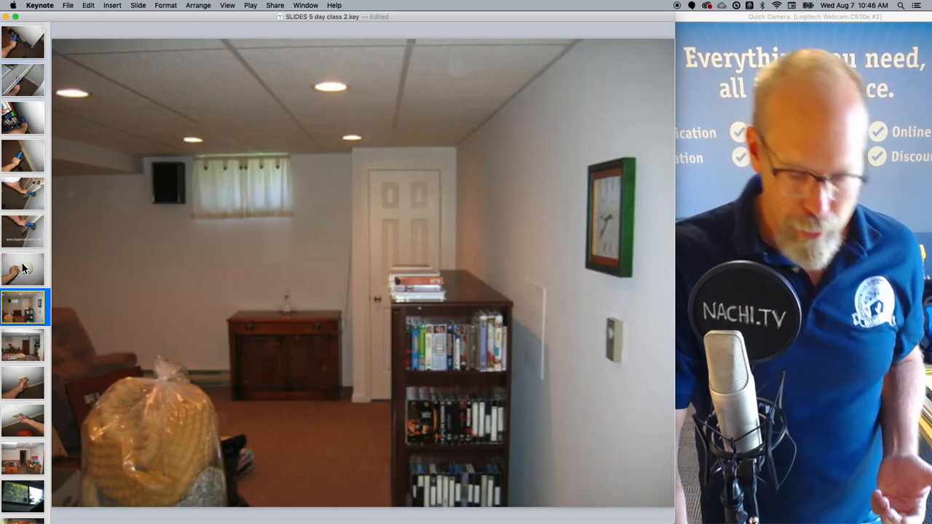
{"action": "left_click", "coordinate": [23, 381]}
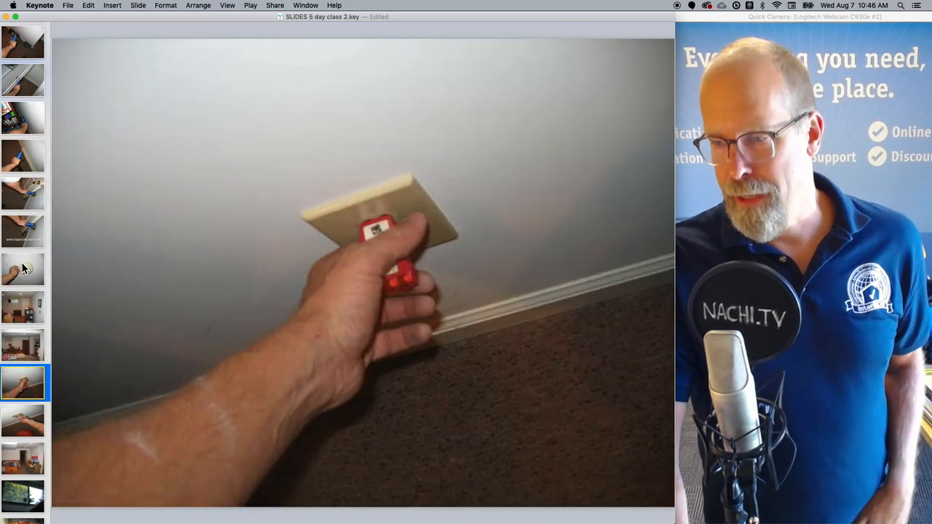
{"action": "left_click", "coordinate": [23, 495]}
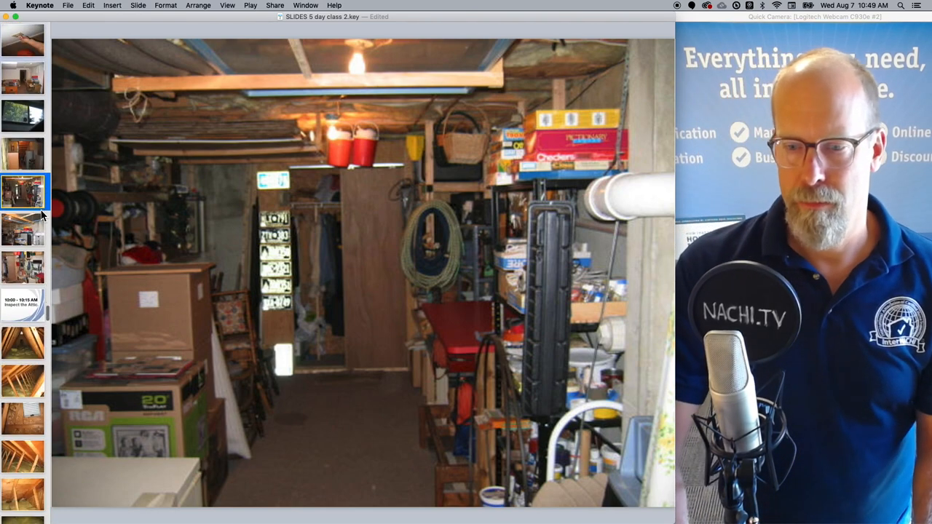
Step: Show the '10:00 - 10:15 AM Inspect the Attic' section slide
{"action": "left_click", "coordinate": [23, 227]}
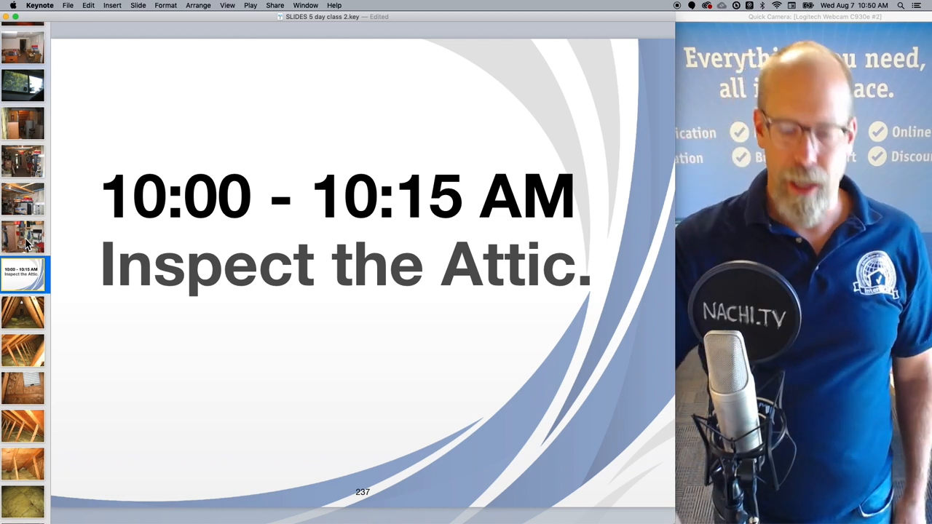
Step: Step through the attic rafter and truss framing photos in order
{"action": "left_click", "coordinate": [23, 311]}
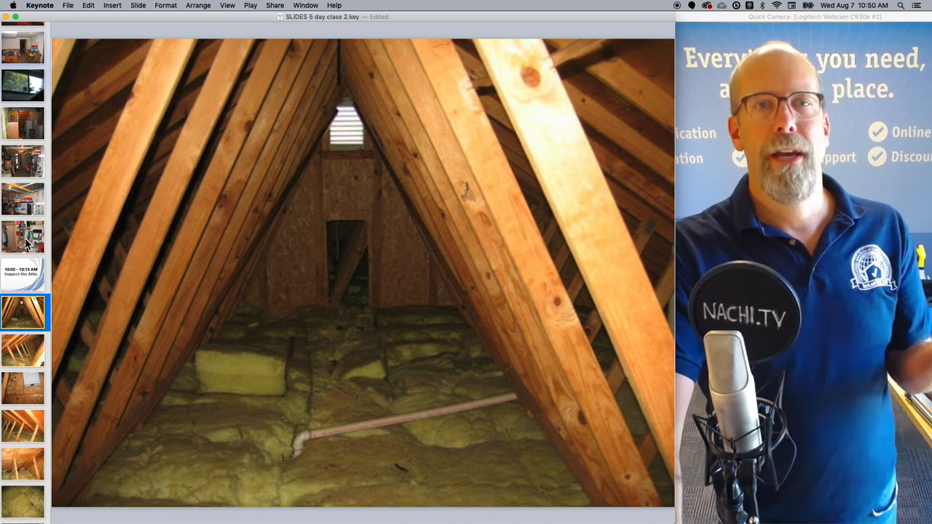
{"action": "left_click", "coordinate": [23, 349]}
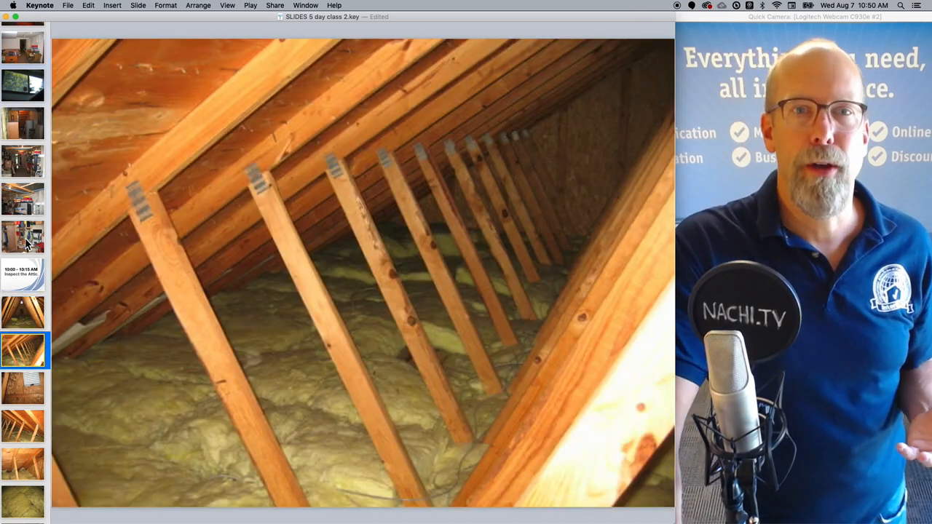
{"action": "left_click", "coordinate": [24, 425]}
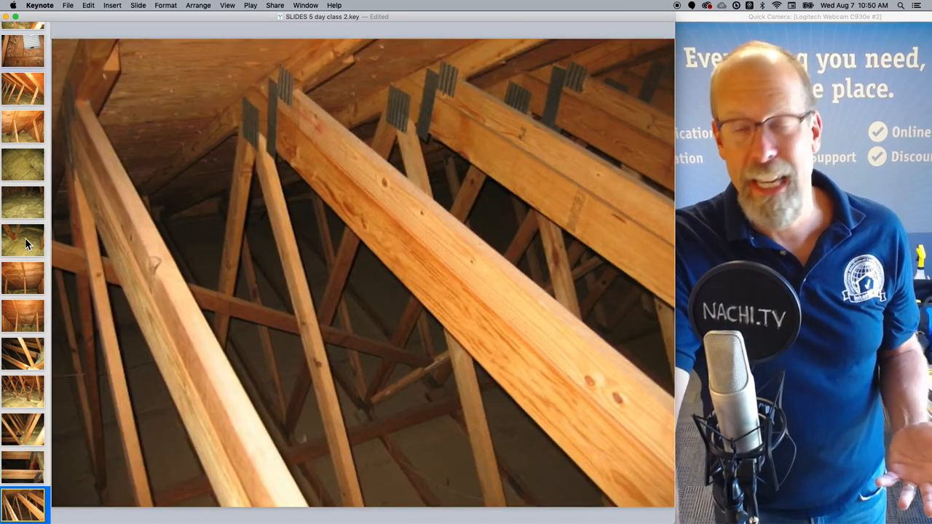
{"action": "left_click", "coordinate": [24, 503]}
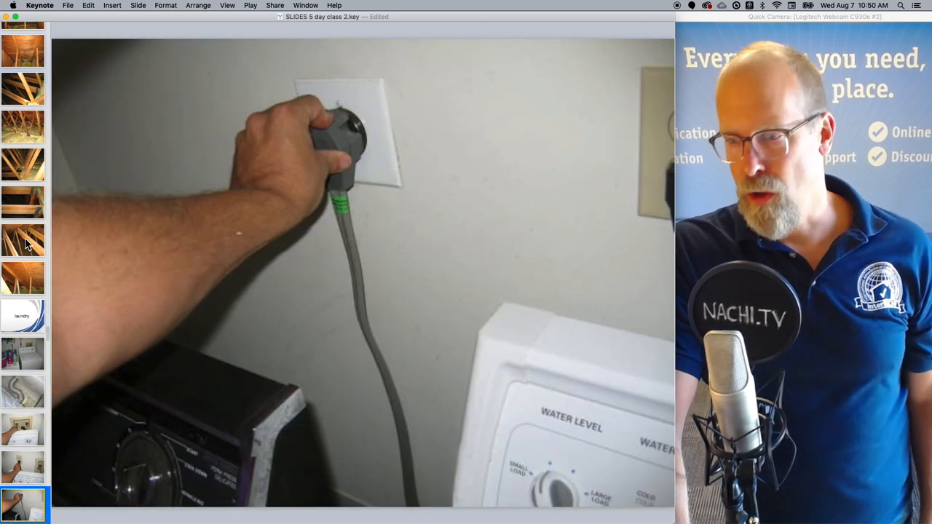
Step: Advance from the dryer cord photo to the under-sink drain trap photo
{"action": "left_click", "coordinate": [23, 240]}
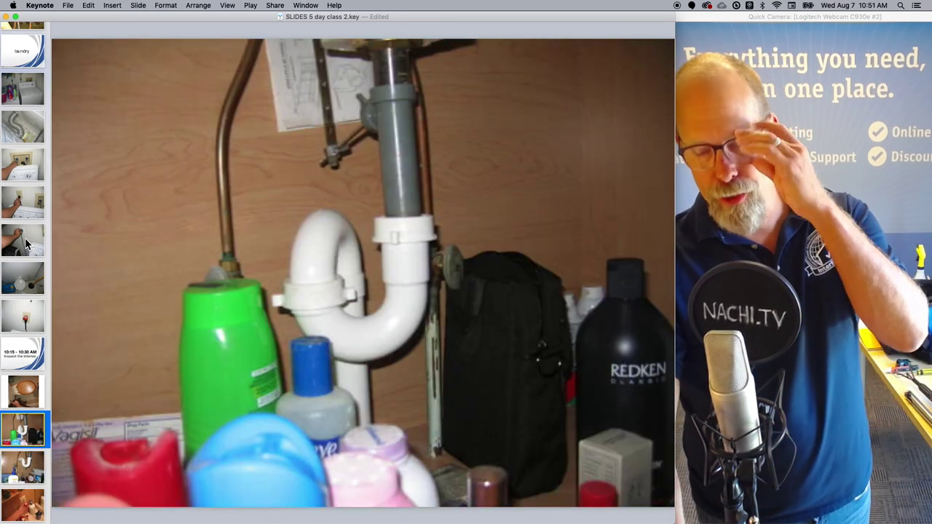
Step: Pass the outlet tester photo to reach the living room with fireplace and ceiling fan
{"action": "left_click", "coordinate": [24, 469]}
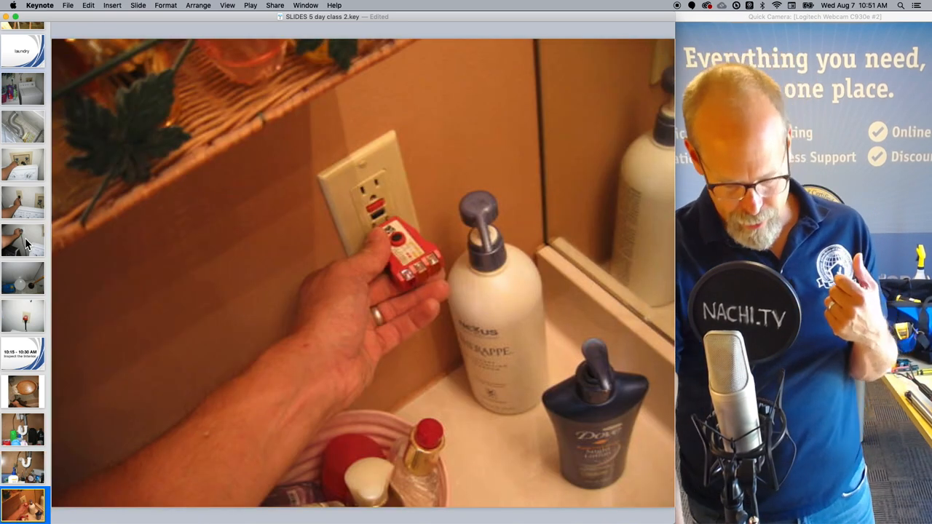
{"action": "left_click", "coordinate": [23, 240]}
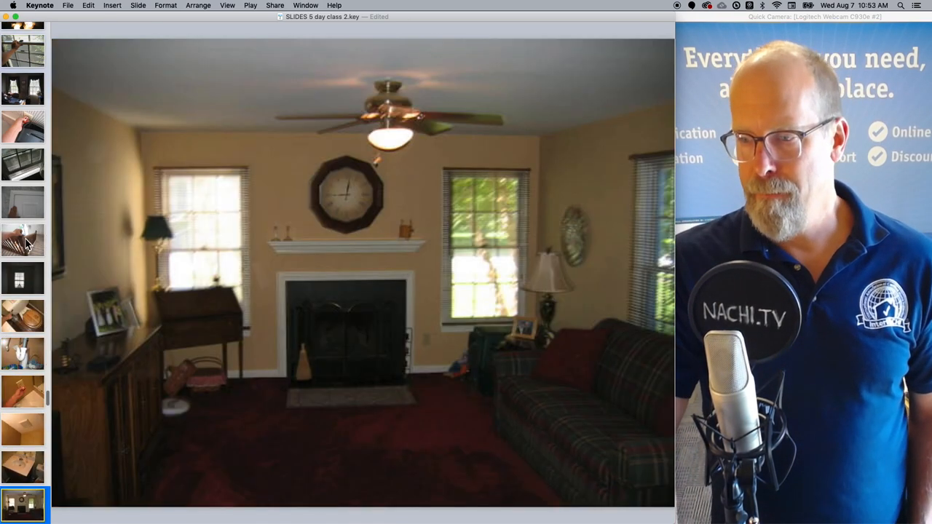
Step: Pass the garage storage photo to reach the close-up of the cracked white panel
{"action": "left_click", "coordinate": [24, 240]}
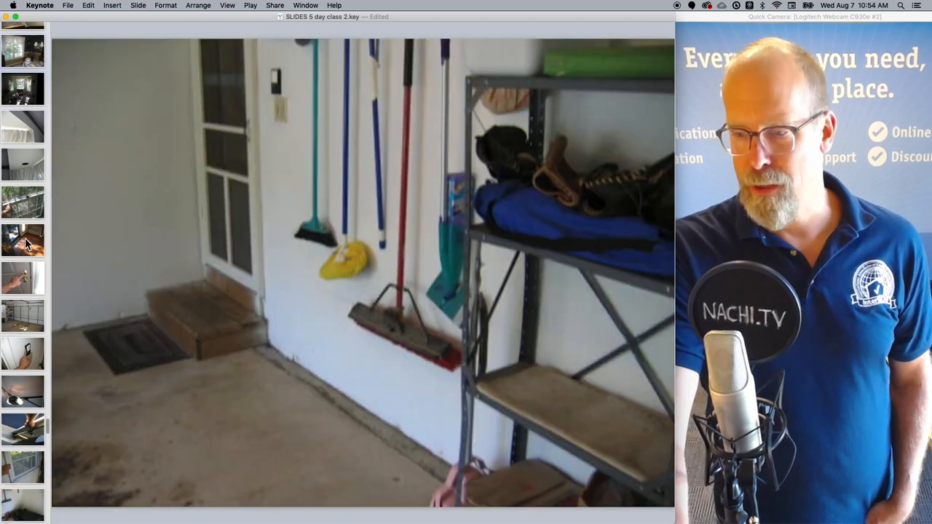
{"action": "left_click", "coordinate": [23, 504]}
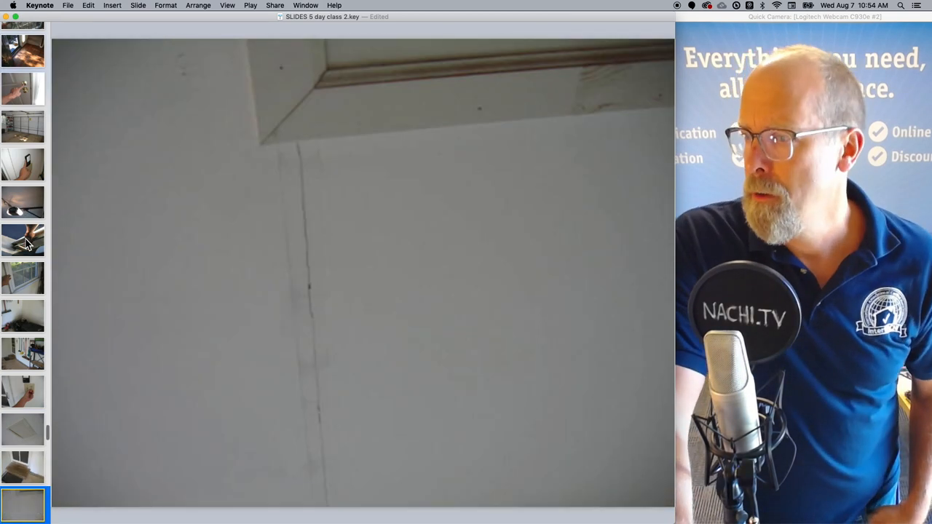
Step: Pass the range hood photo to the '10:45 - 11:00 AM Summary with client' slide
{"action": "left_click", "coordinate": [23, 504]}
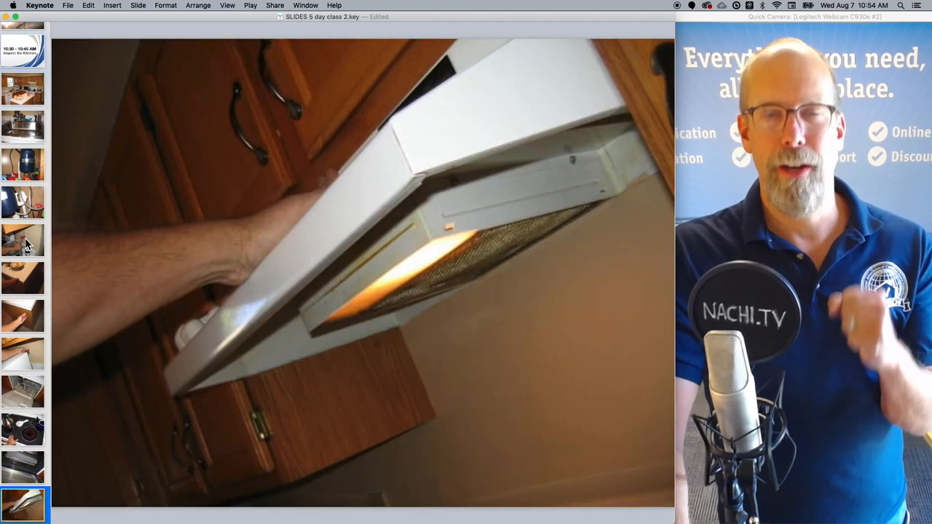
{"action": "left_click", "coordinate": [23, 504]}
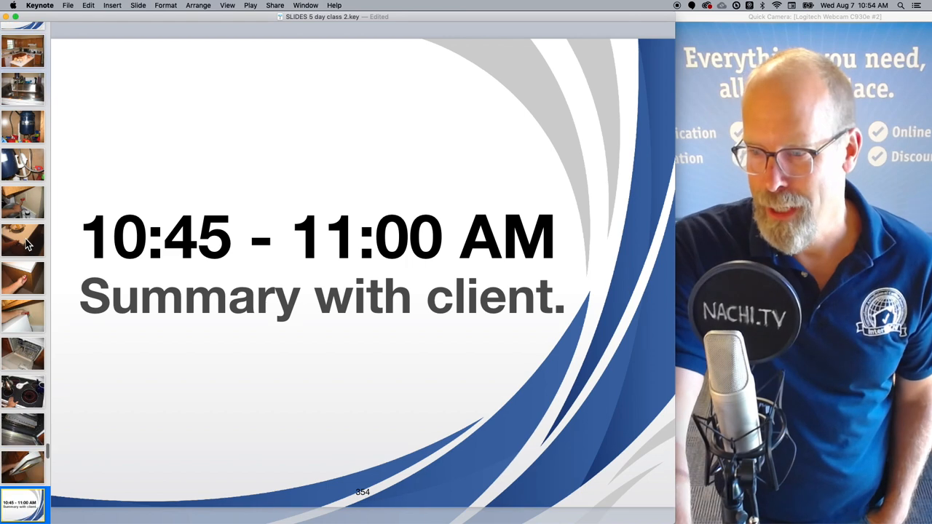
Step: Flip between the range hood, summary and Report Summary slides, ending on the PEACH Inspections report cover
{"action": "left_click", "coordinate": [23, 467]}
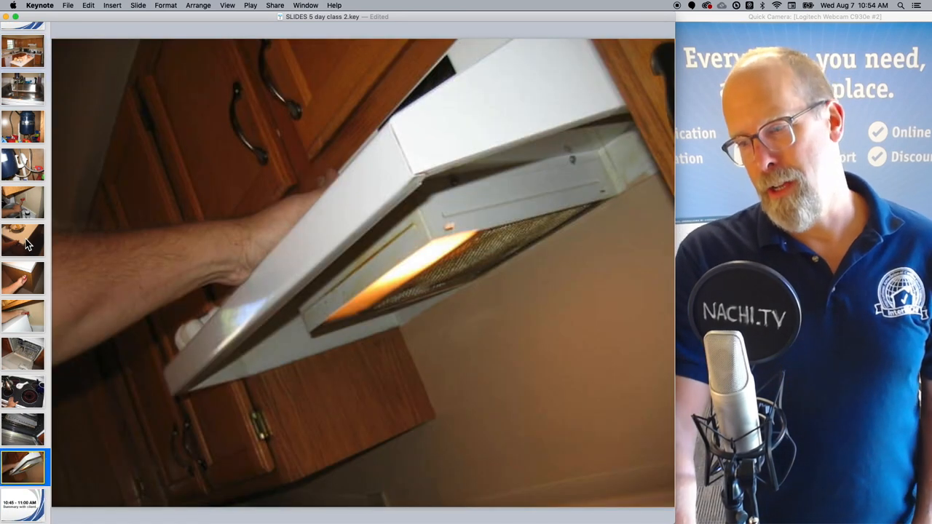
{"action": "left_click", "coordinate": [23, 504]}
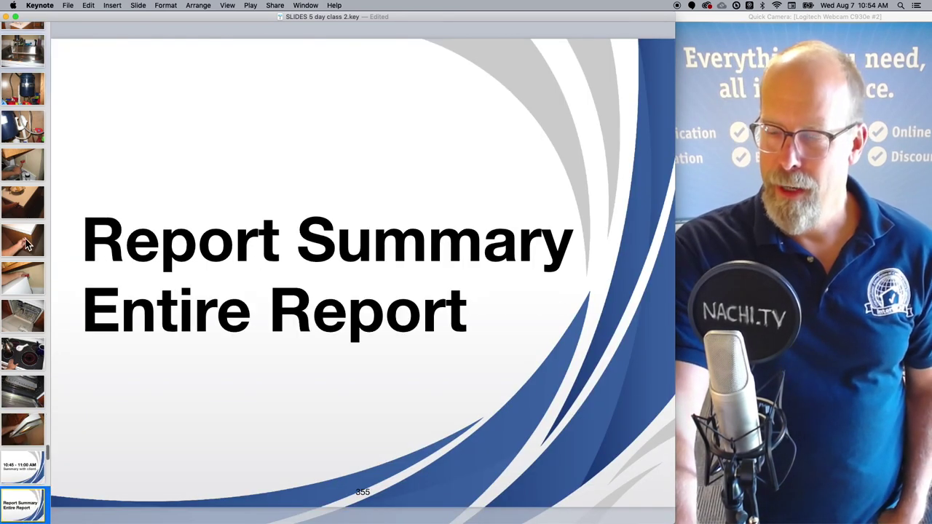
{"action": "left_click", "coordinate": [24, 466]}
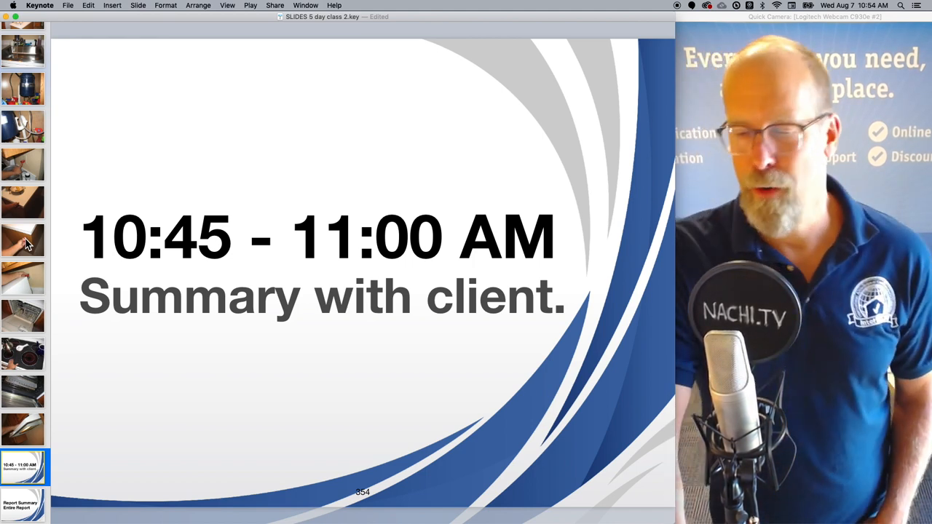
{"action": "left_click", "coordinate": [23, 504]}
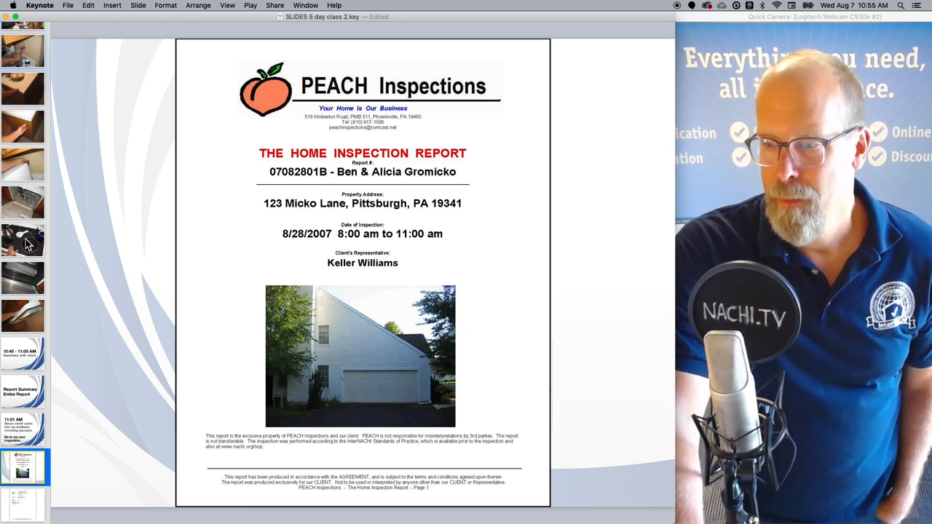
Step: Show the sample report's Bathrooms page with the Master Bathroom photos and notes
{"action": "left_click", "coordinate": [23, 503]}
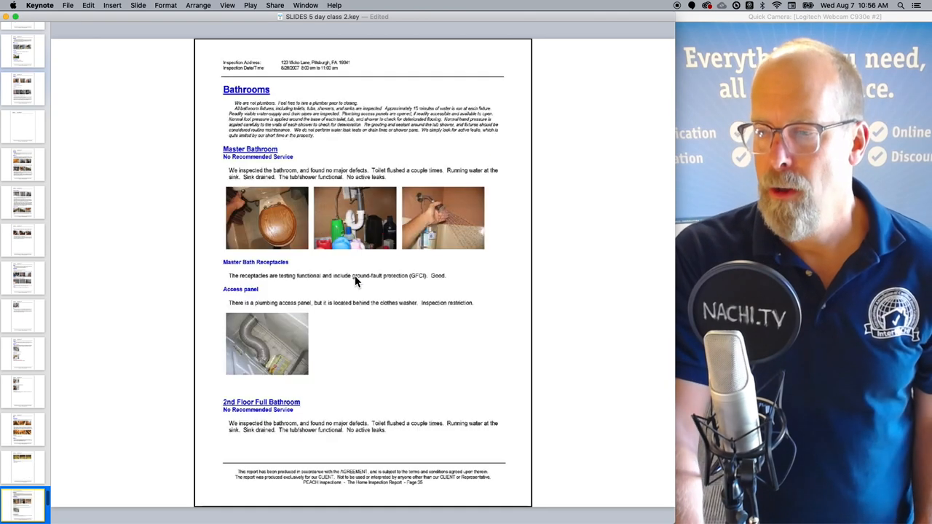
Step: Return past the NACHI.TV slide to the first thumbnail, the Welcome to Class slide
{"action": "scroll", "scroll_direction": "down", "scroll_amount": 3}
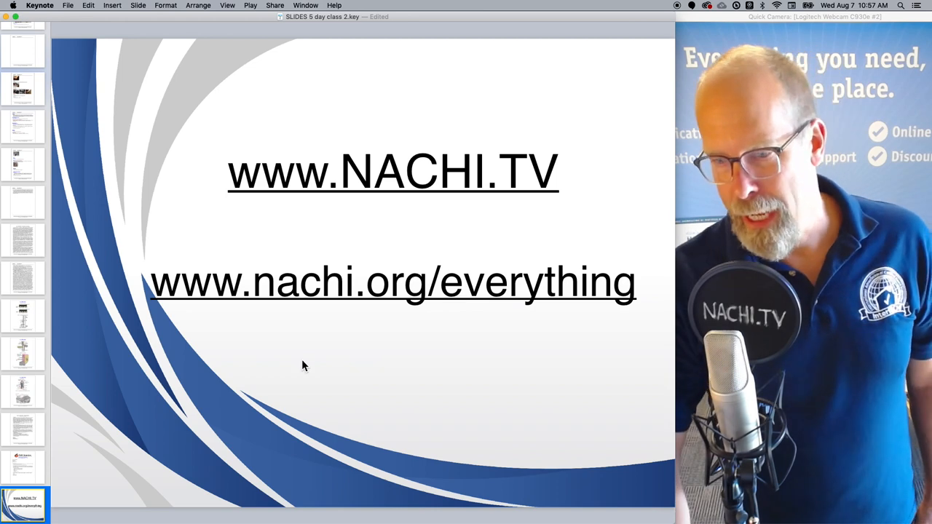
{"action": "scroll", "scroll_direction": "down", "scroll_amount": 3}
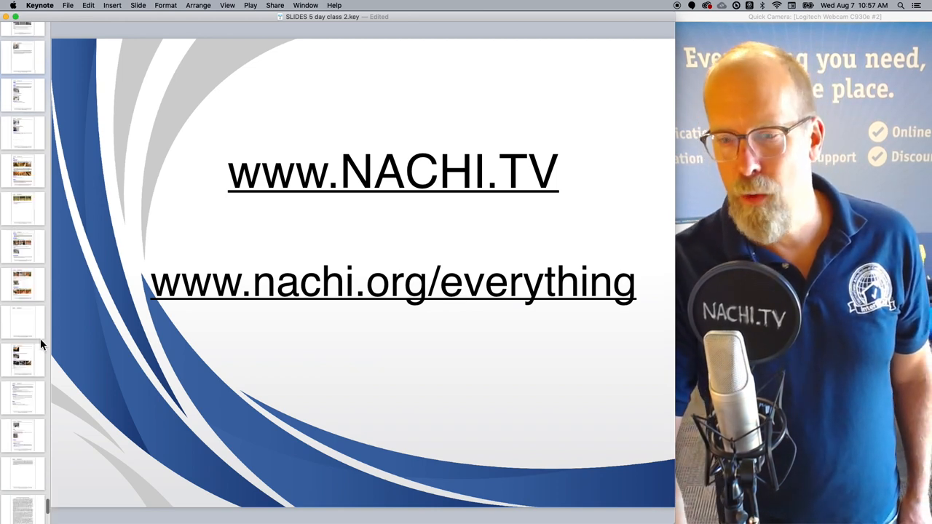
{"action": "scroll", "scroll_direction": "up", "scroll_amount": 3}
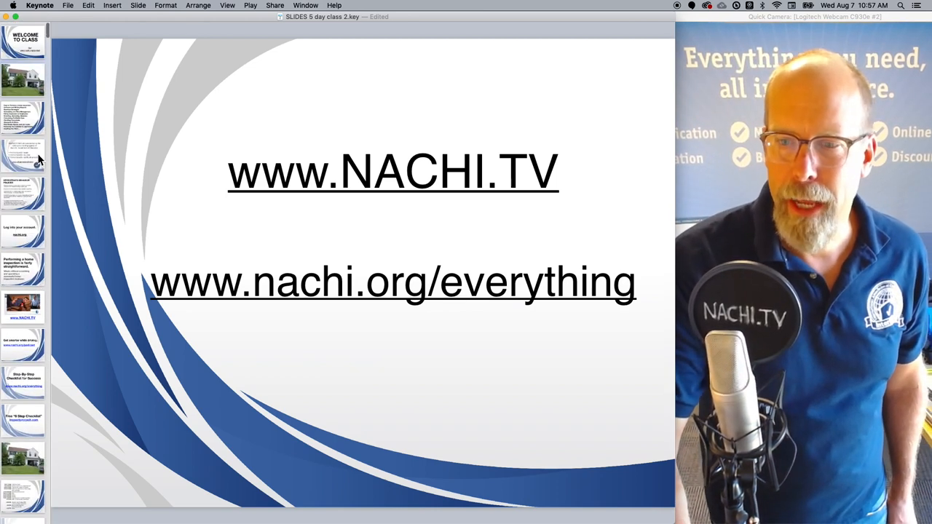
{"action": "left_click", "coordinate": [23, 41]}
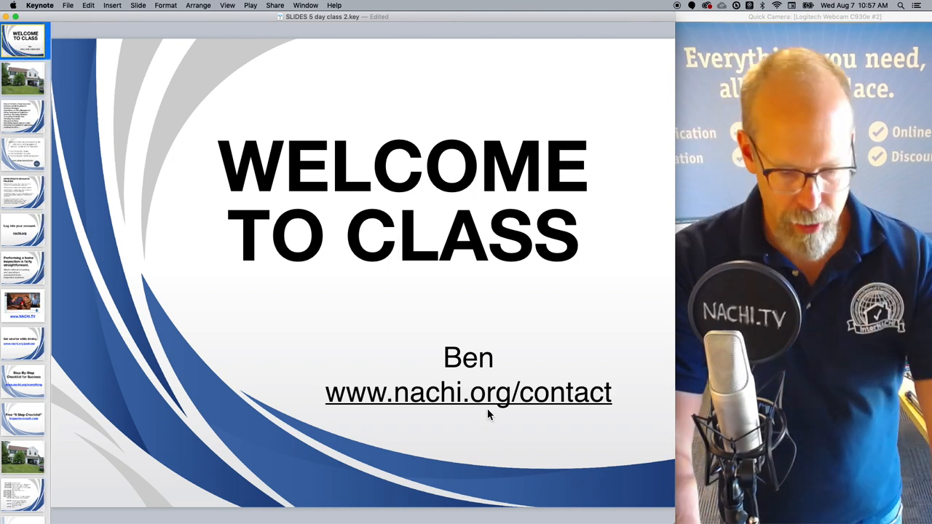